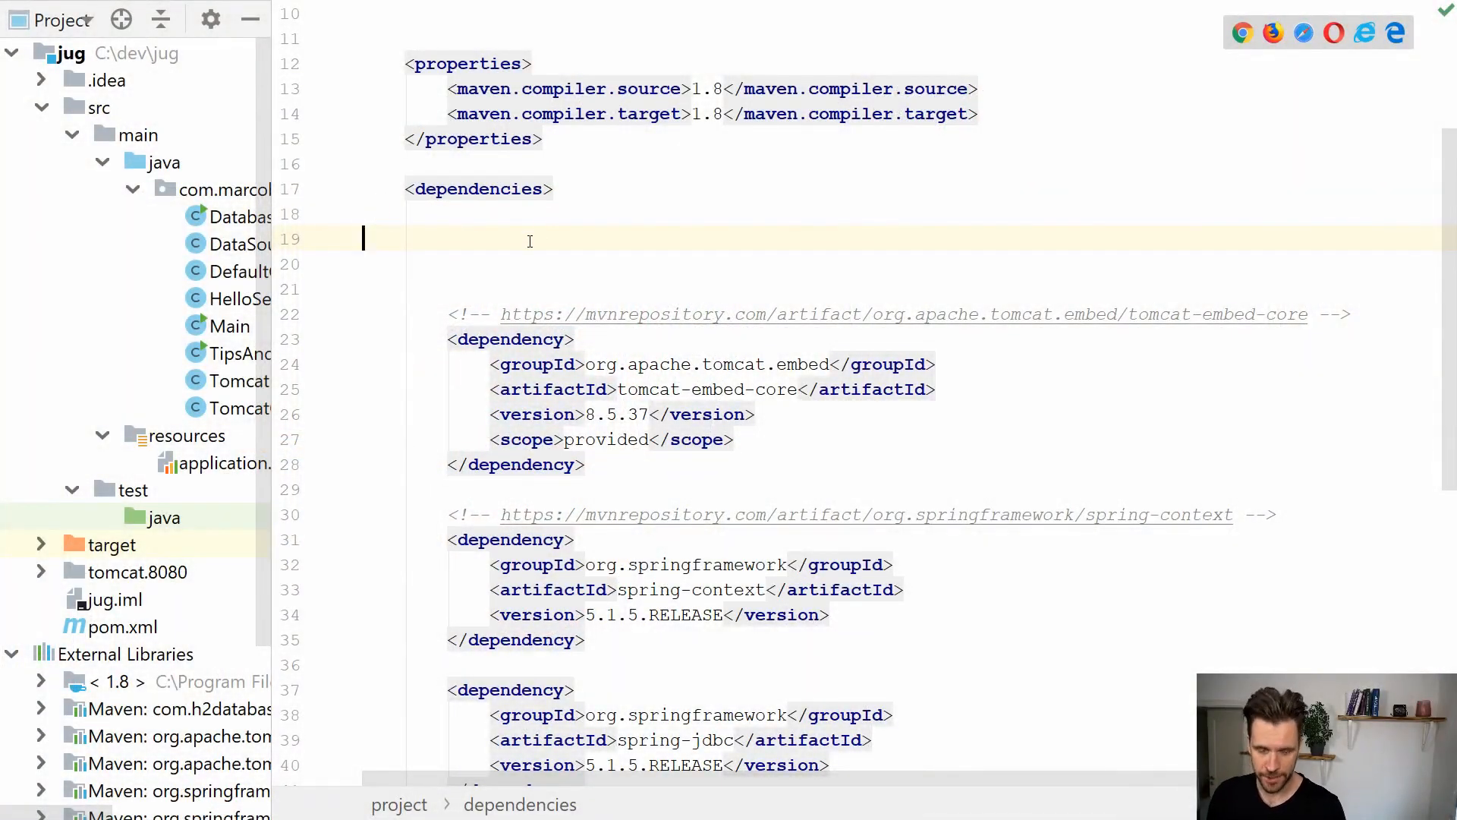
Add a Dependency from the pom.xml generate menu, bringing up Maven artifact search
key("enter")
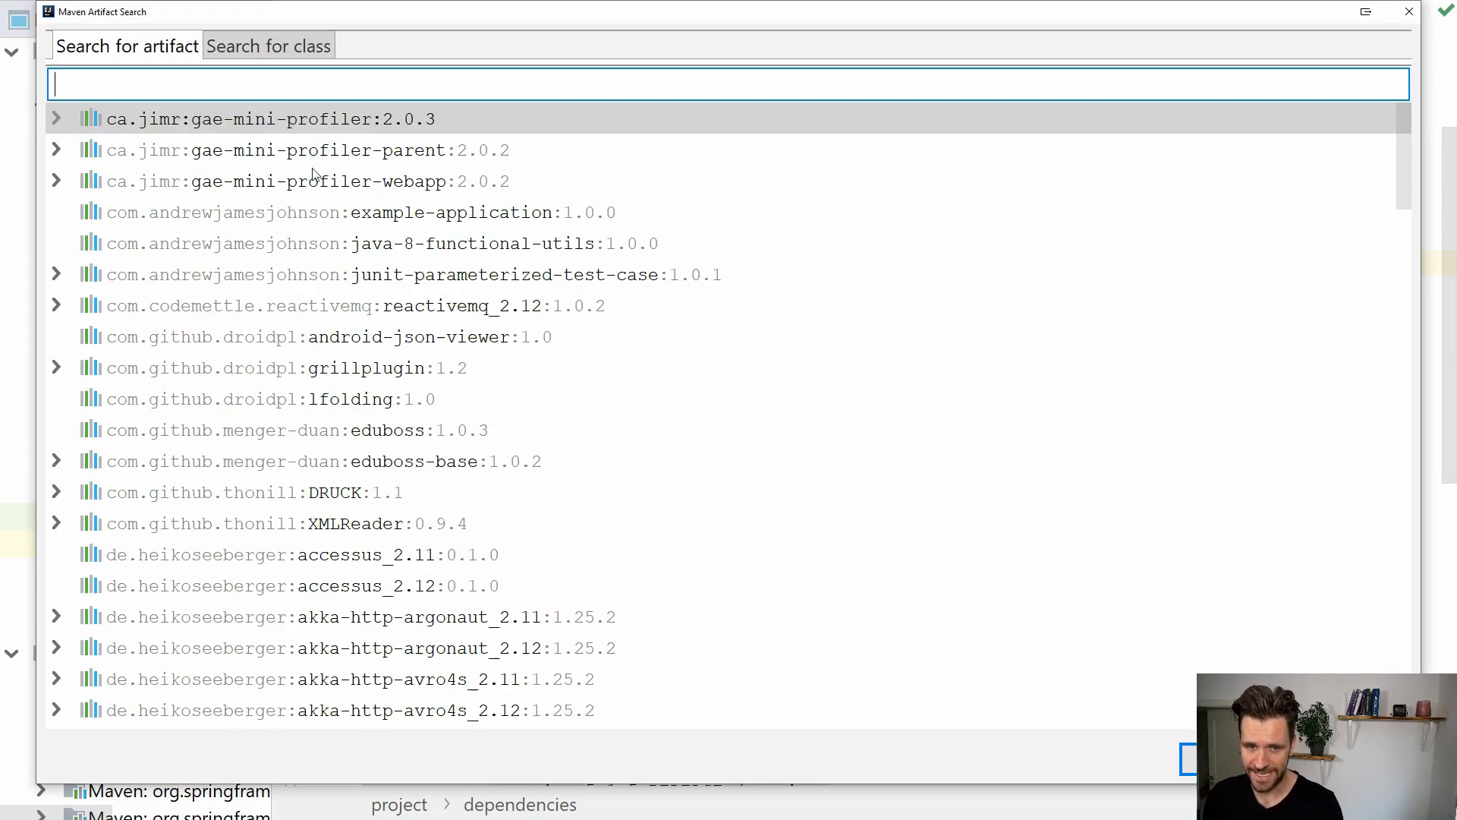
mouse_move(189, 57)
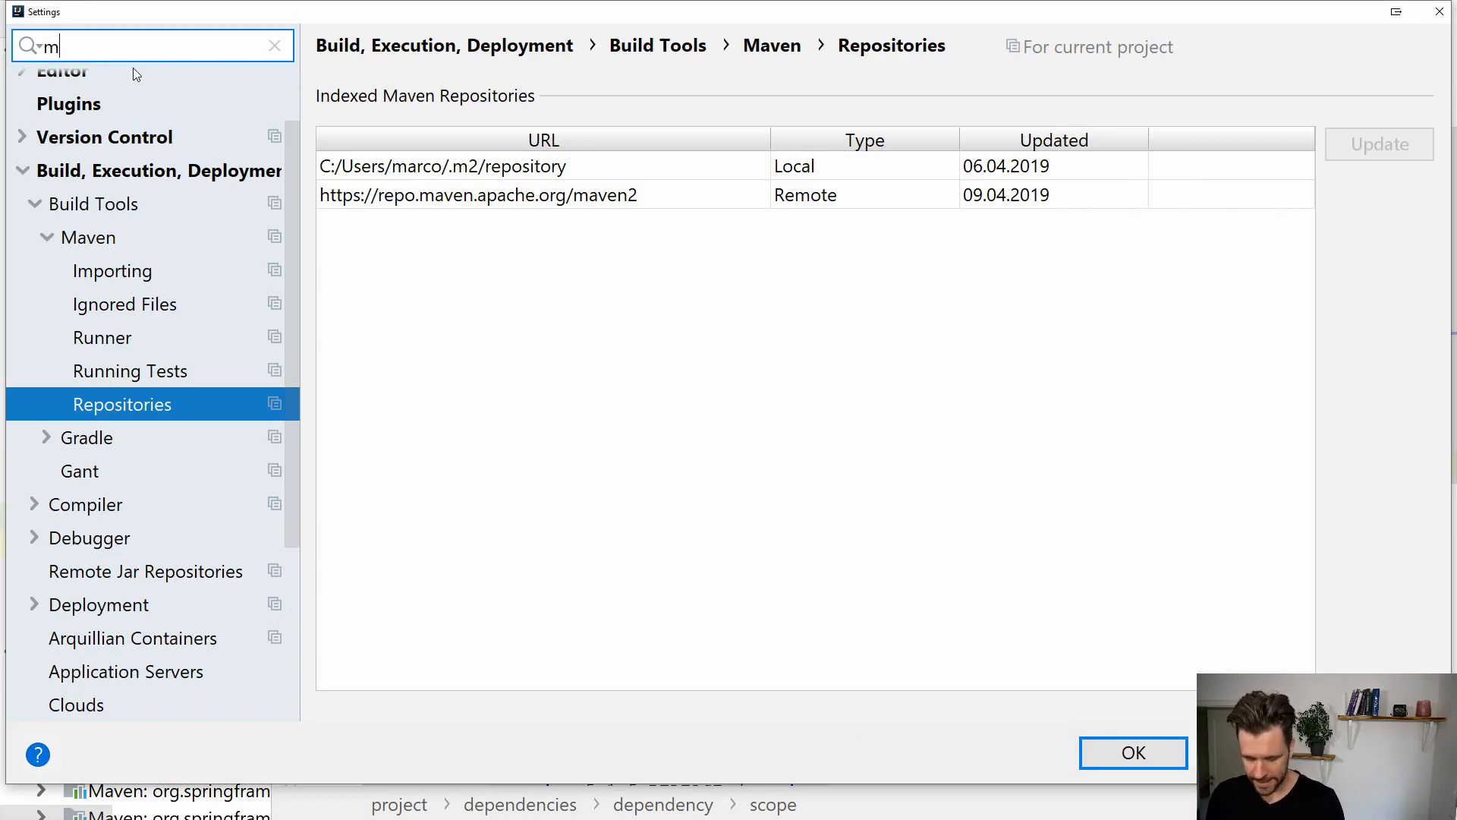
Filter settings by 'maven' and select the remote repo.maven.apache.org entry under Repositories
type("avena")
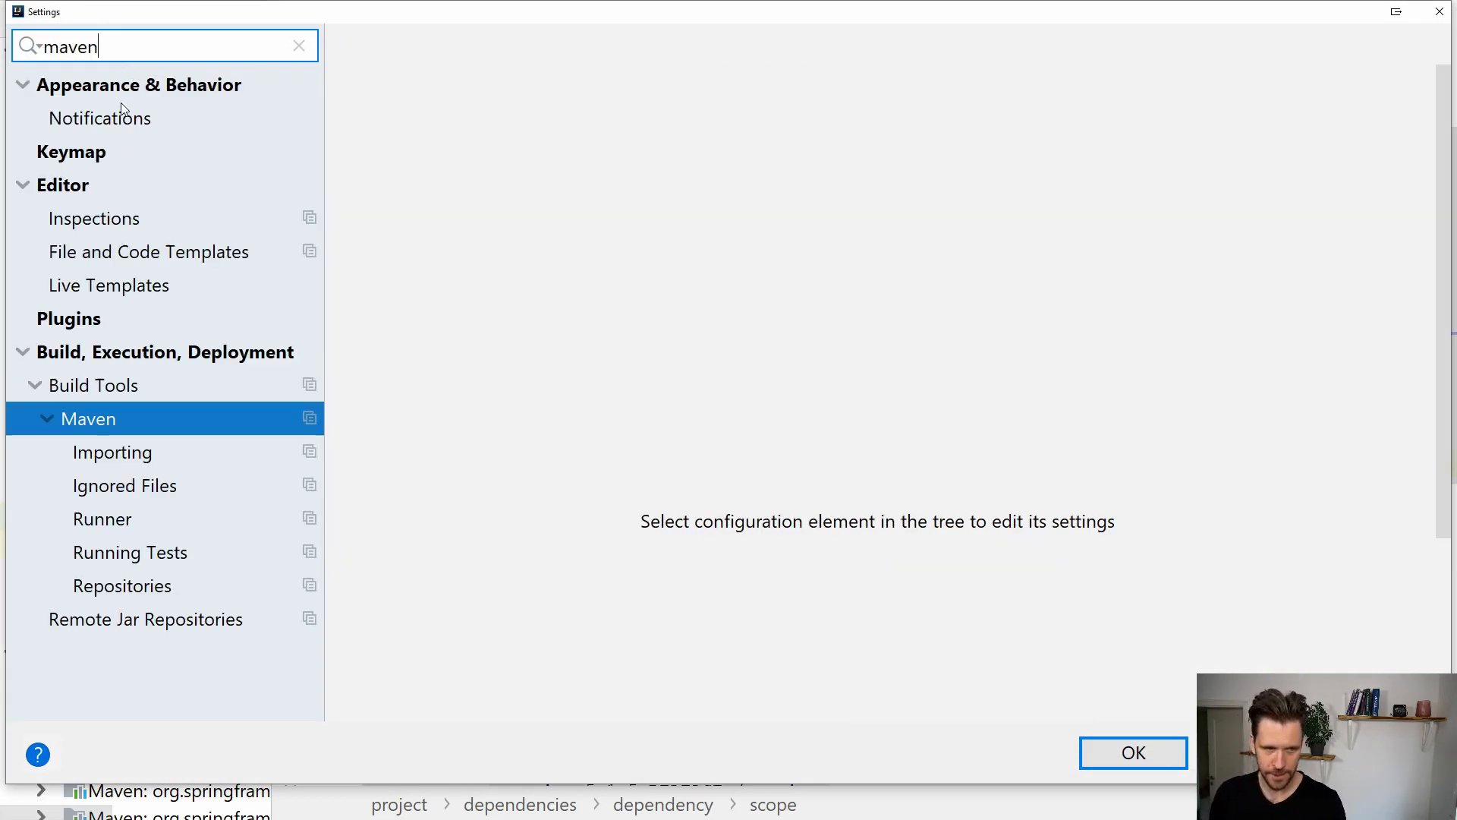
left_click(122, 586)
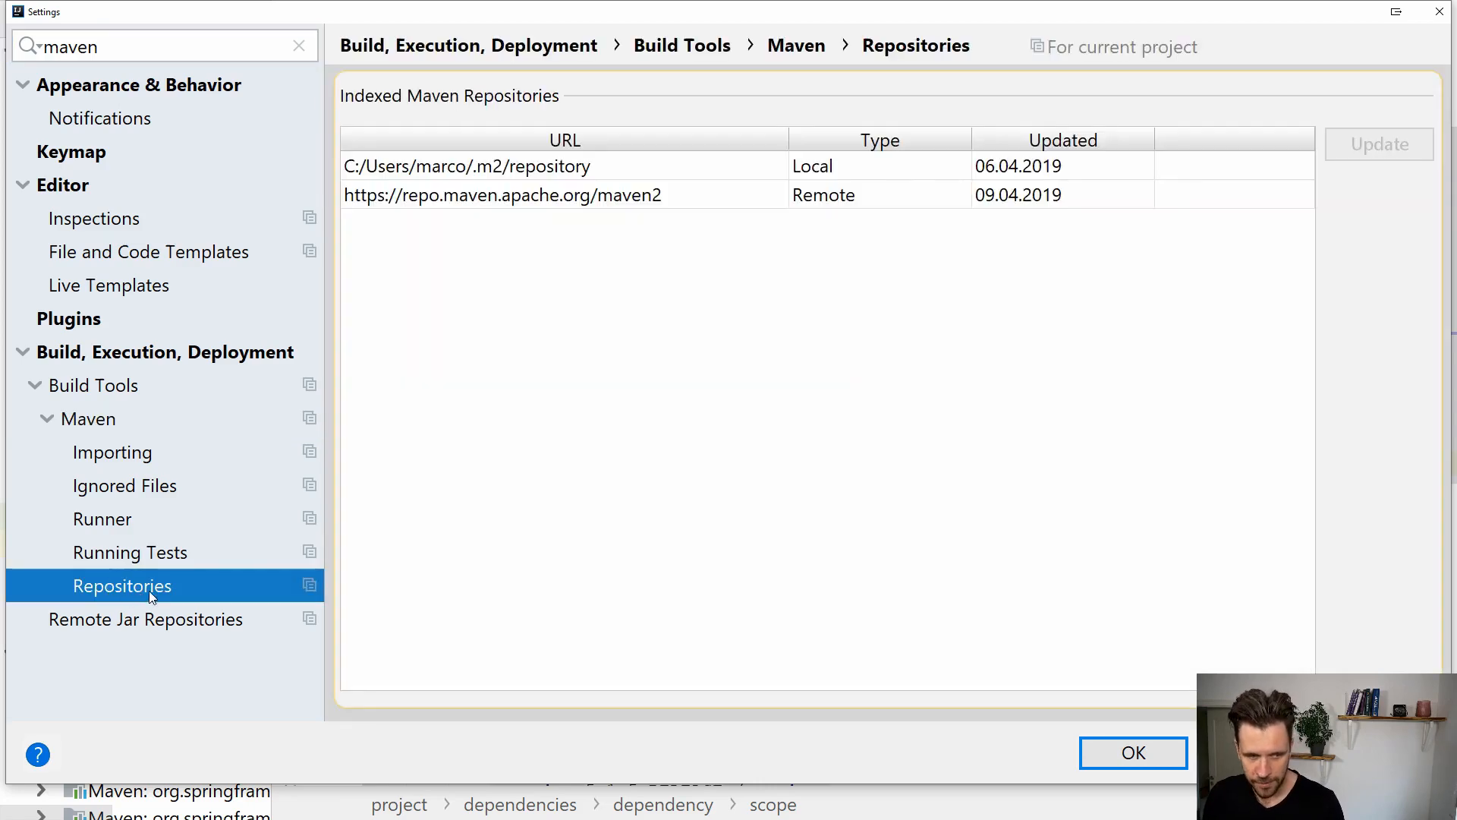
mouse_move(481, 366)
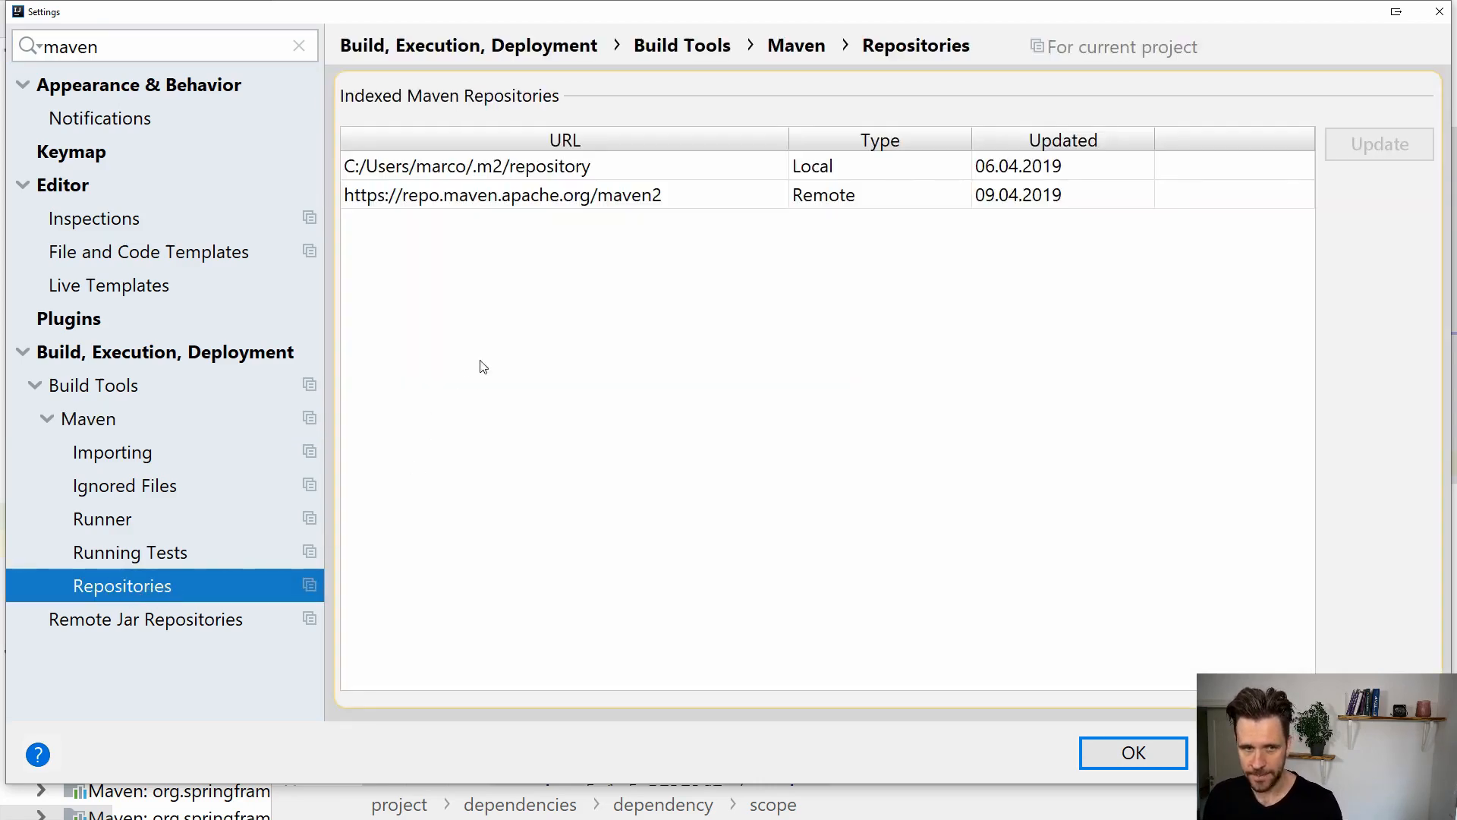
left_click(464, 167)
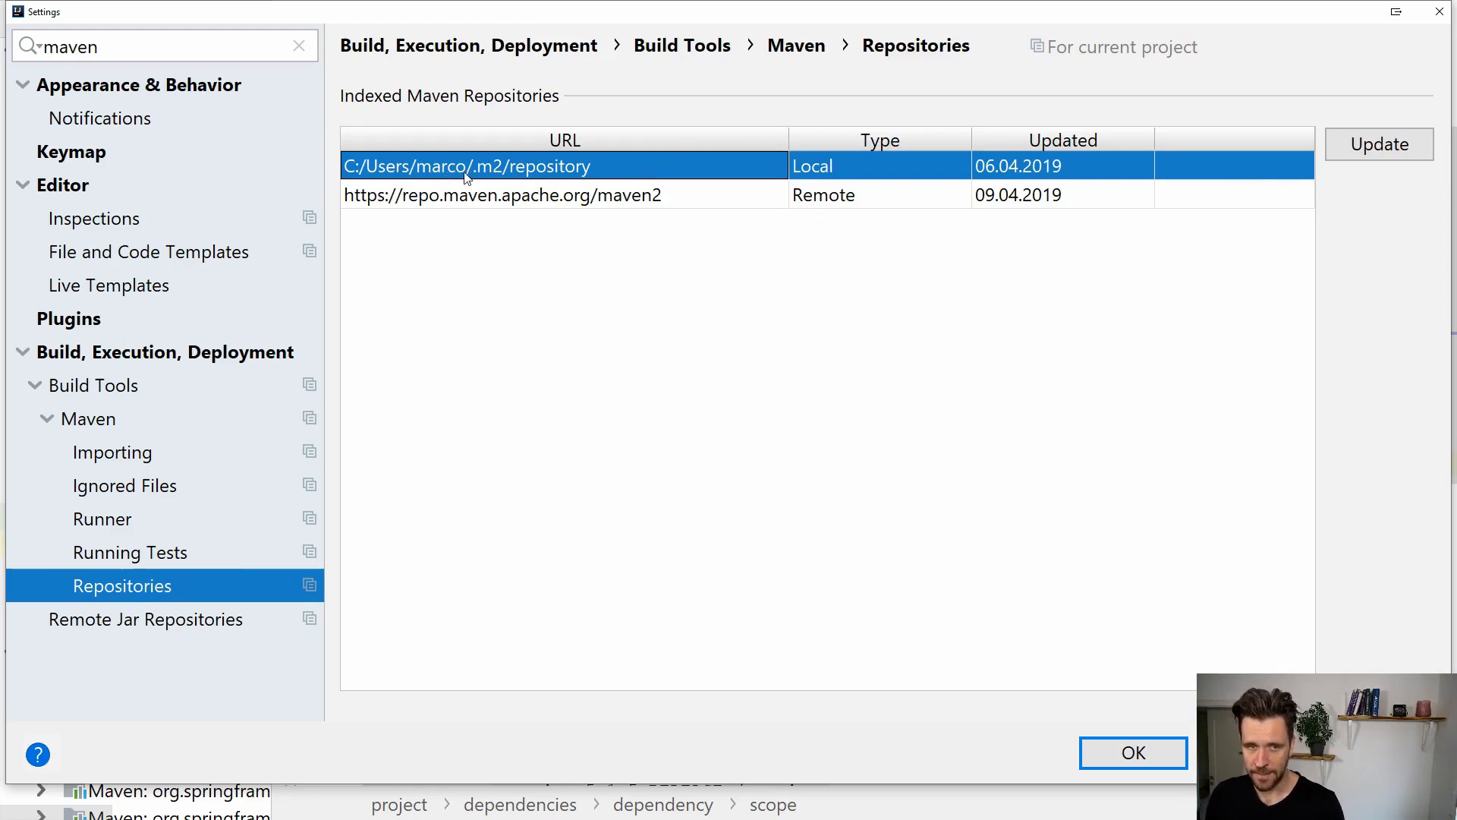
left_click(502, 194)
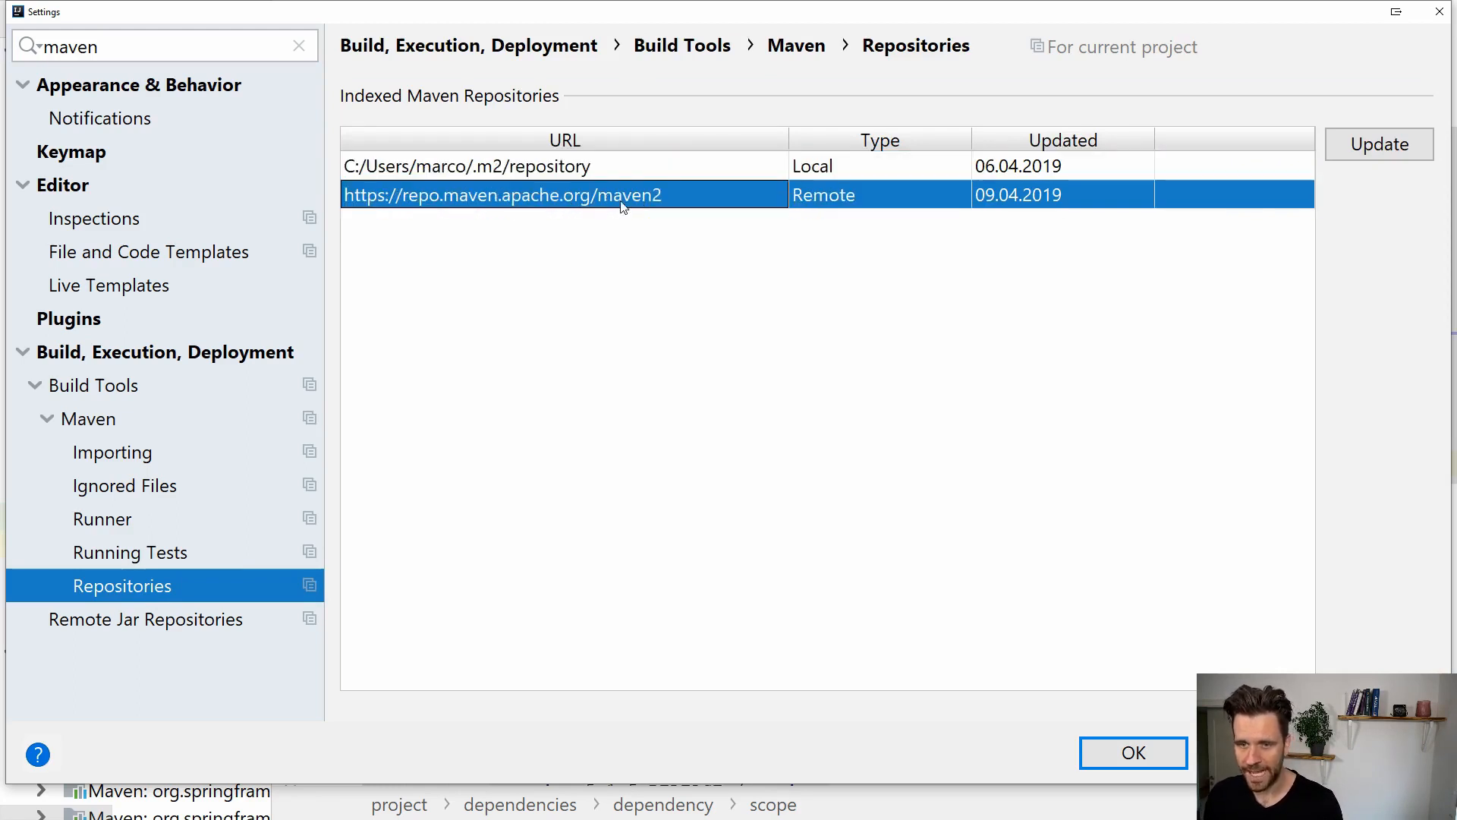
mouse_move(651, 223)
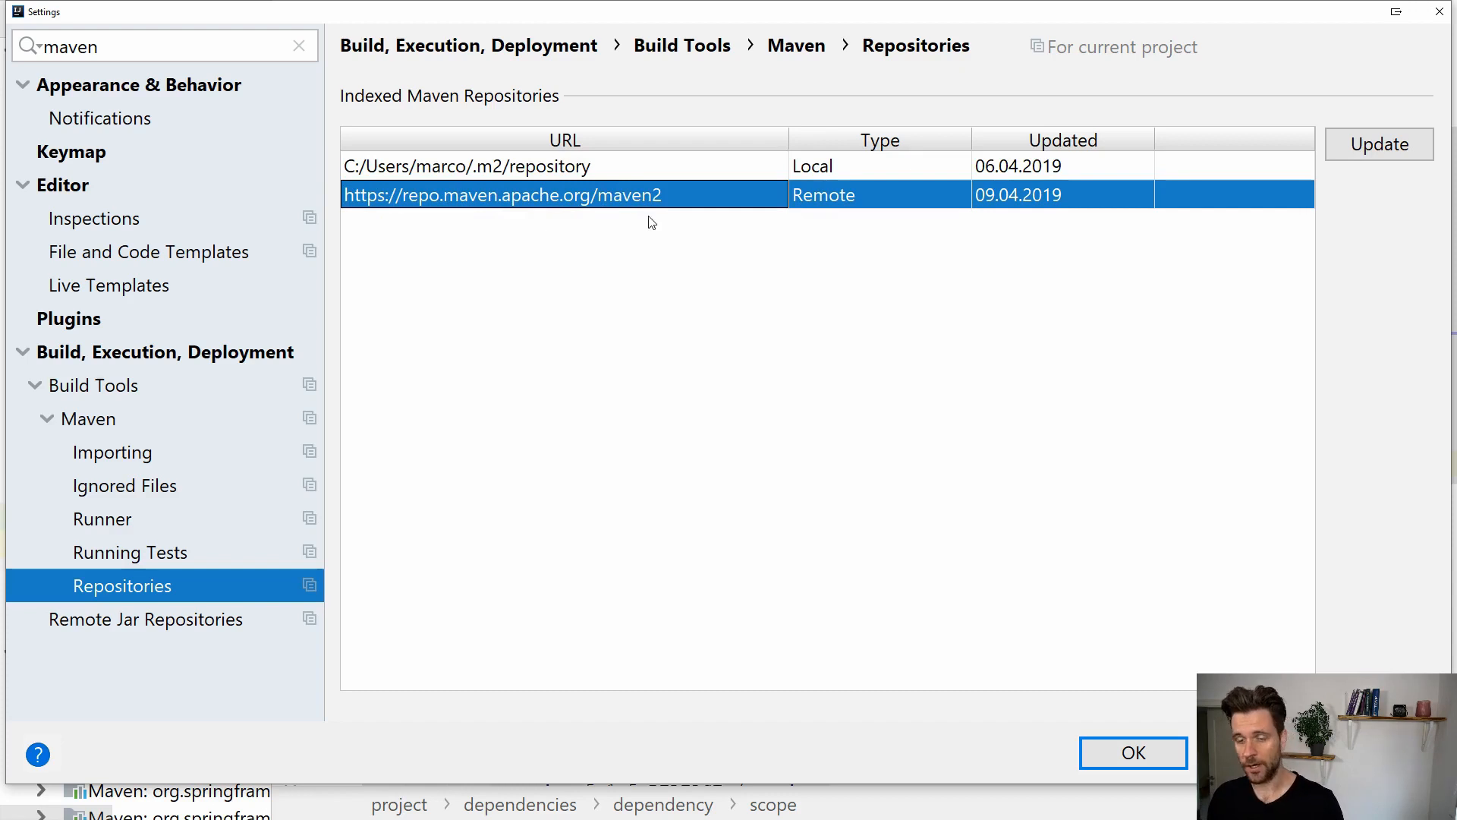
mouse_move(651, 193)
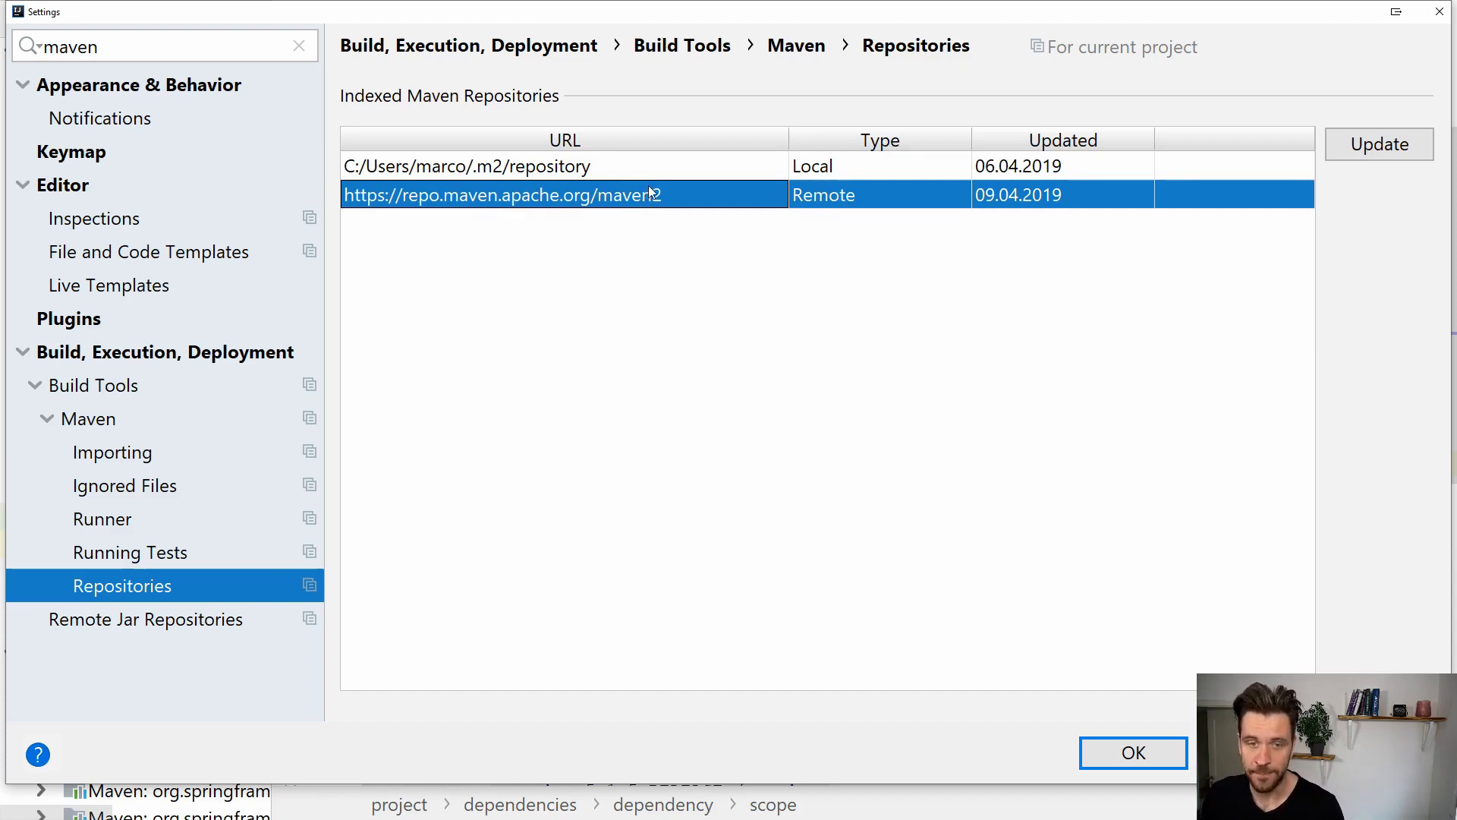
mouse_move(783, 176)
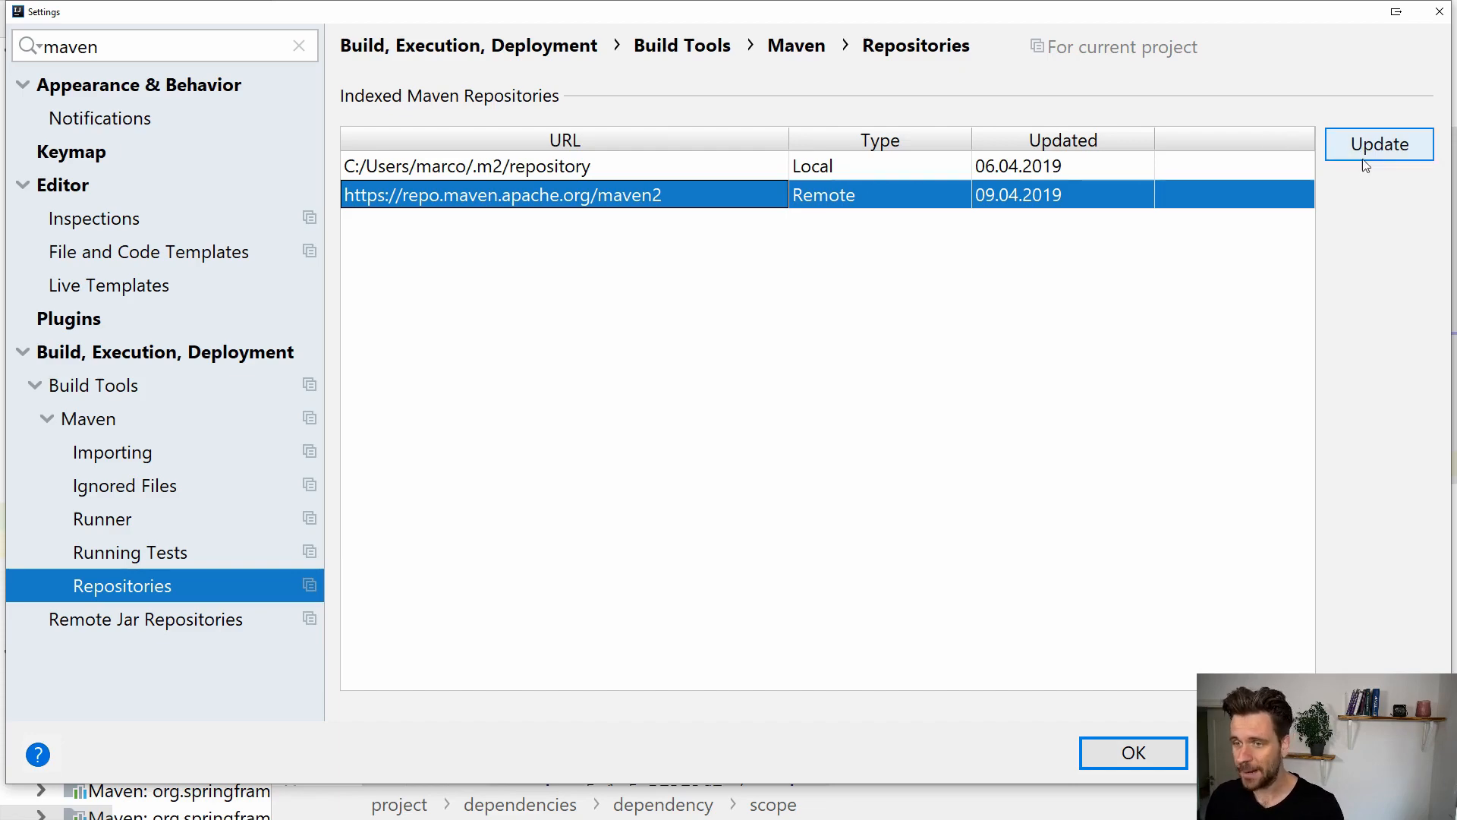
Start updating the remote repository index and close the settings with OK
left_click(1379, 144)
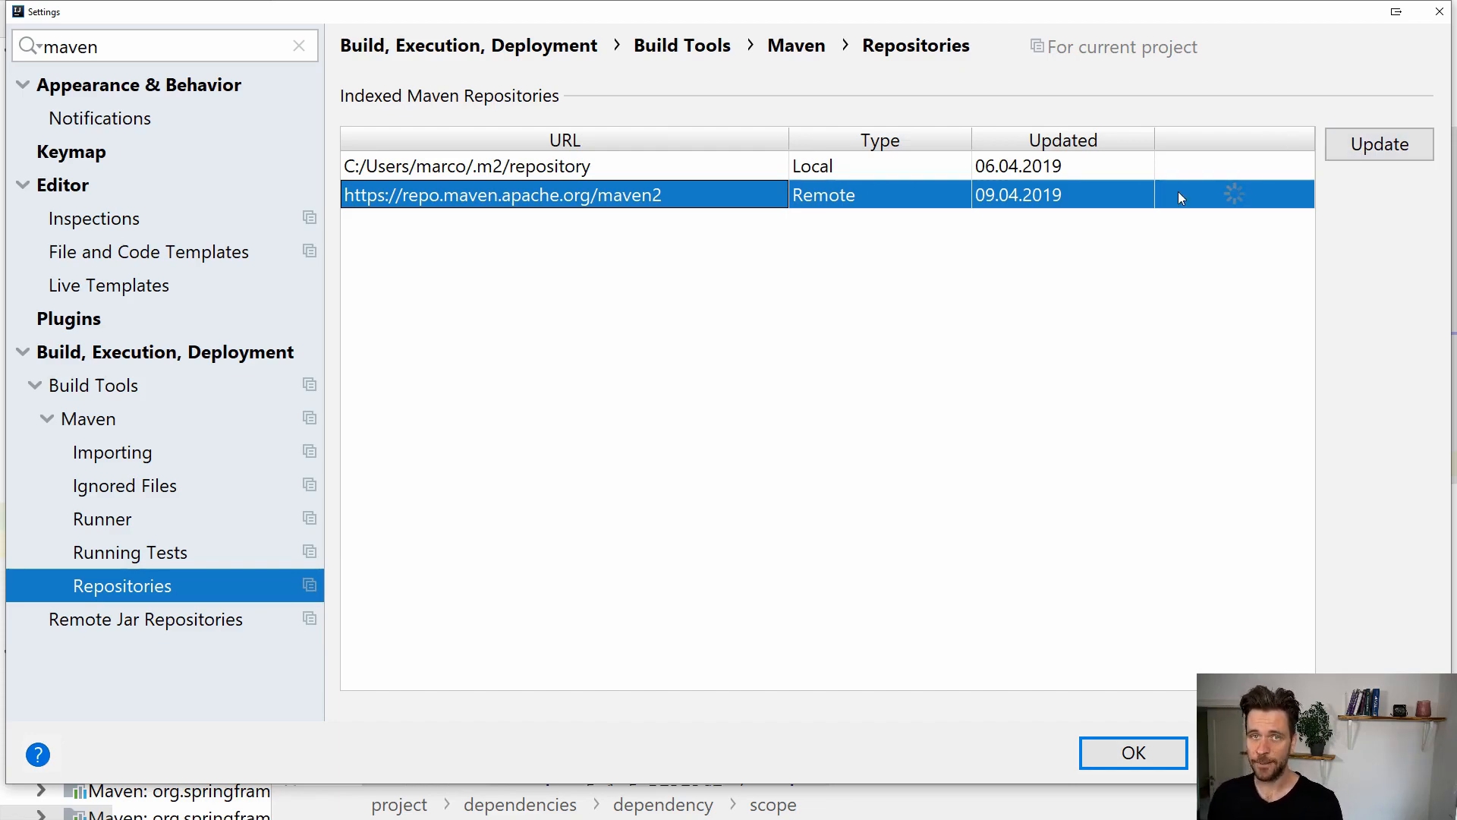
mouse_move(1275, 261)
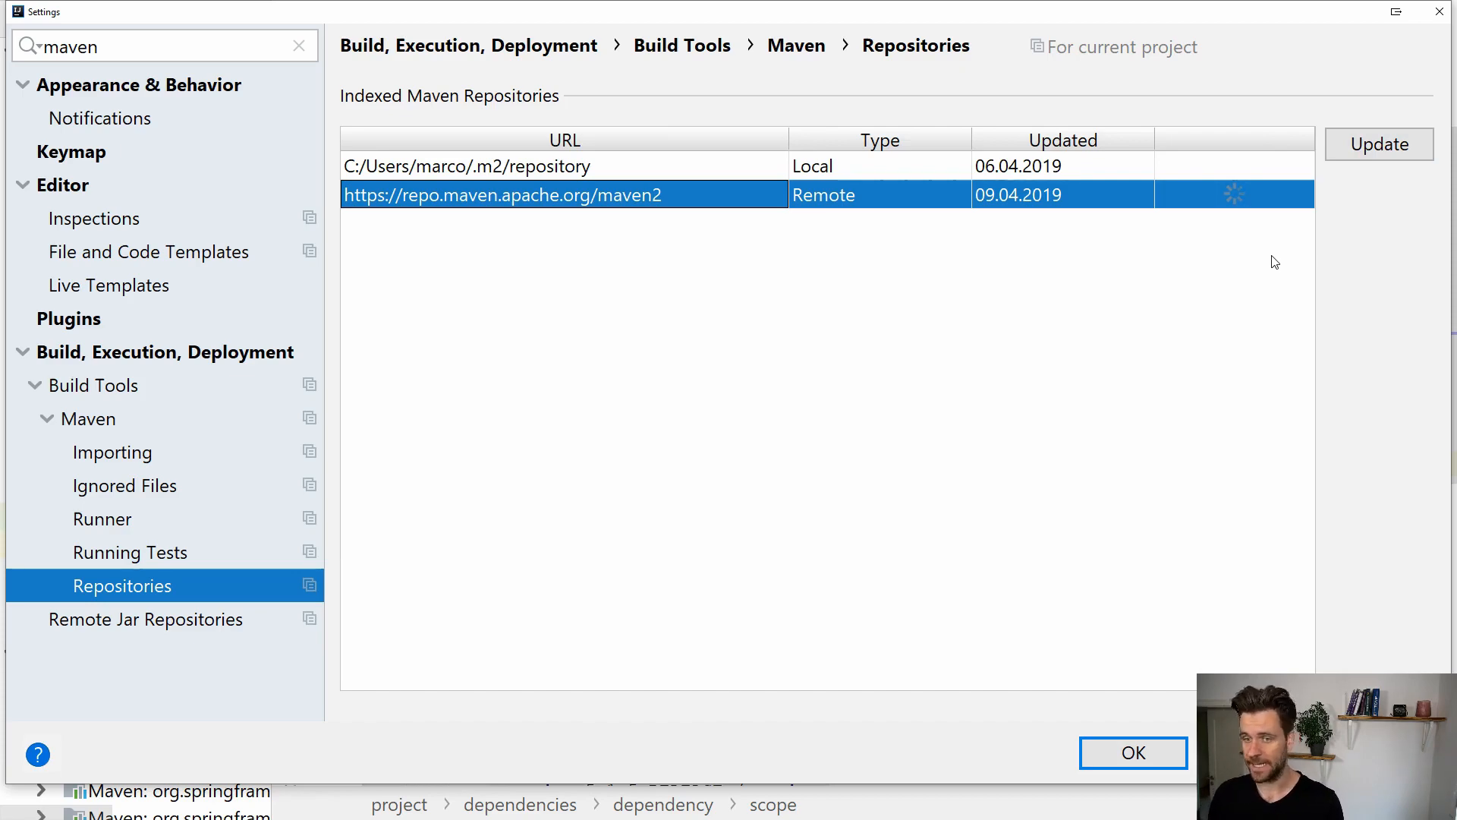
mouse_move(1228, 258)
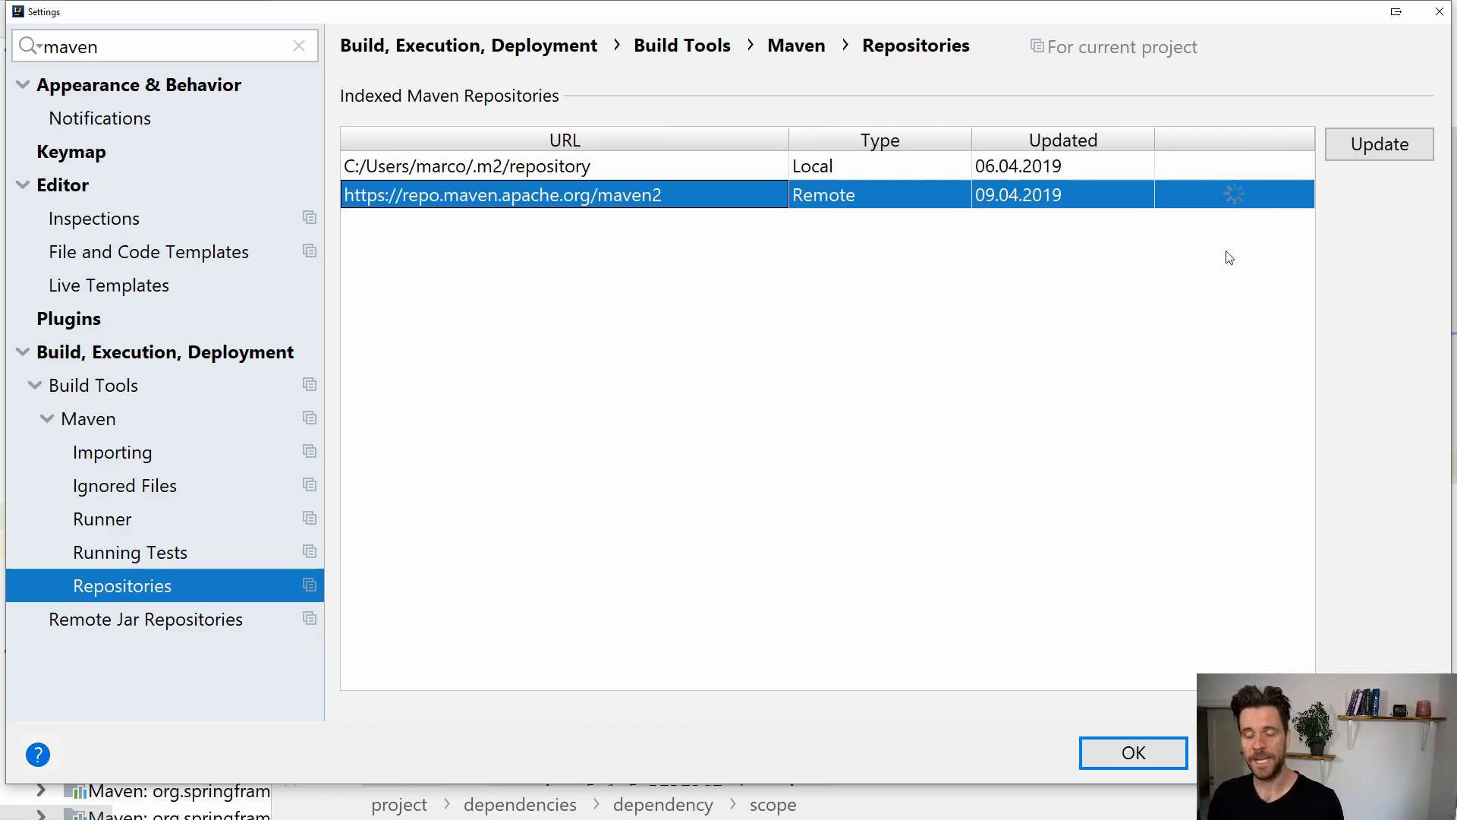
mouse_move(1217, 238)
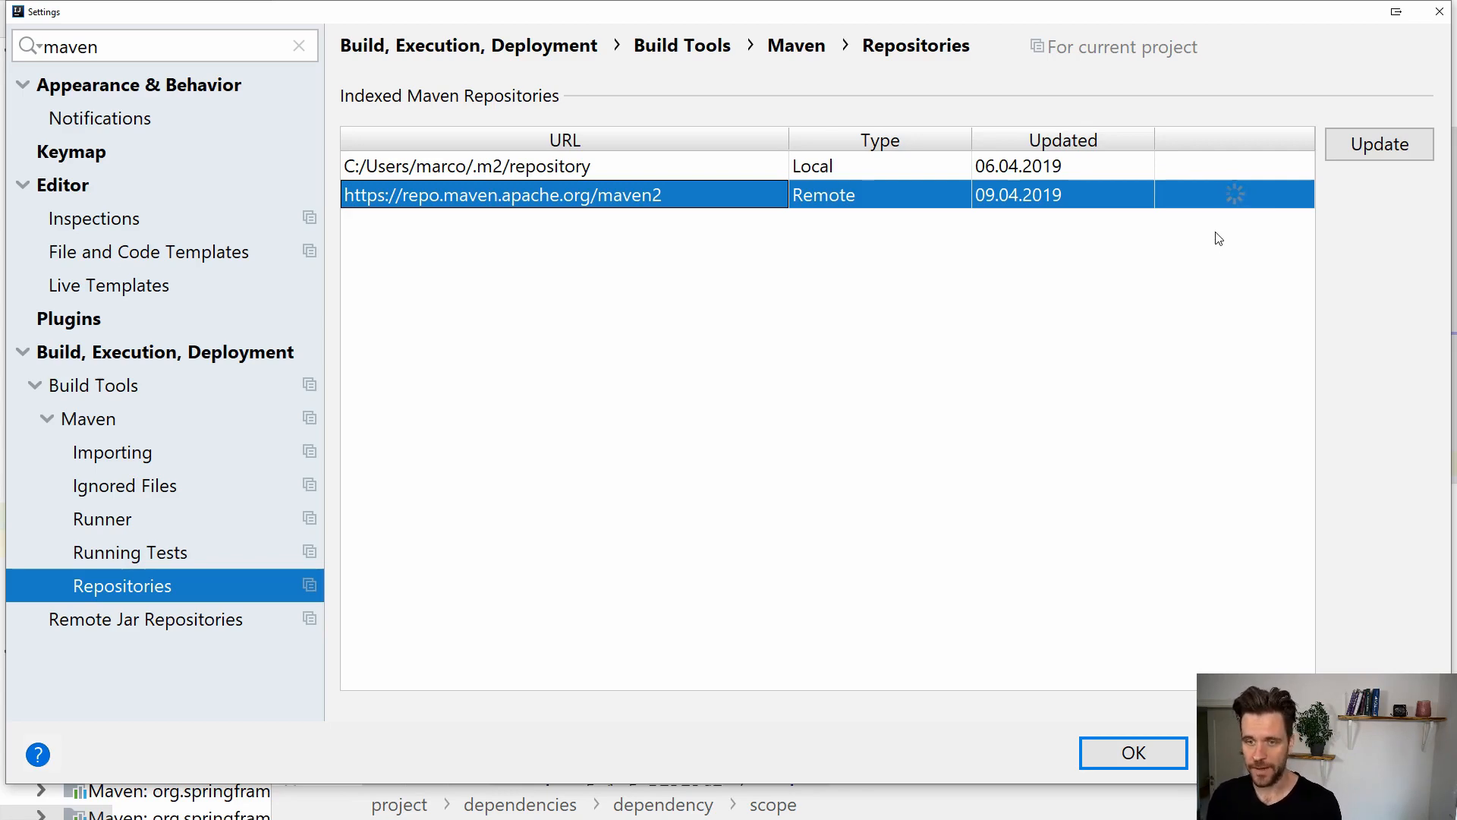
mouse_move(1095, 498)
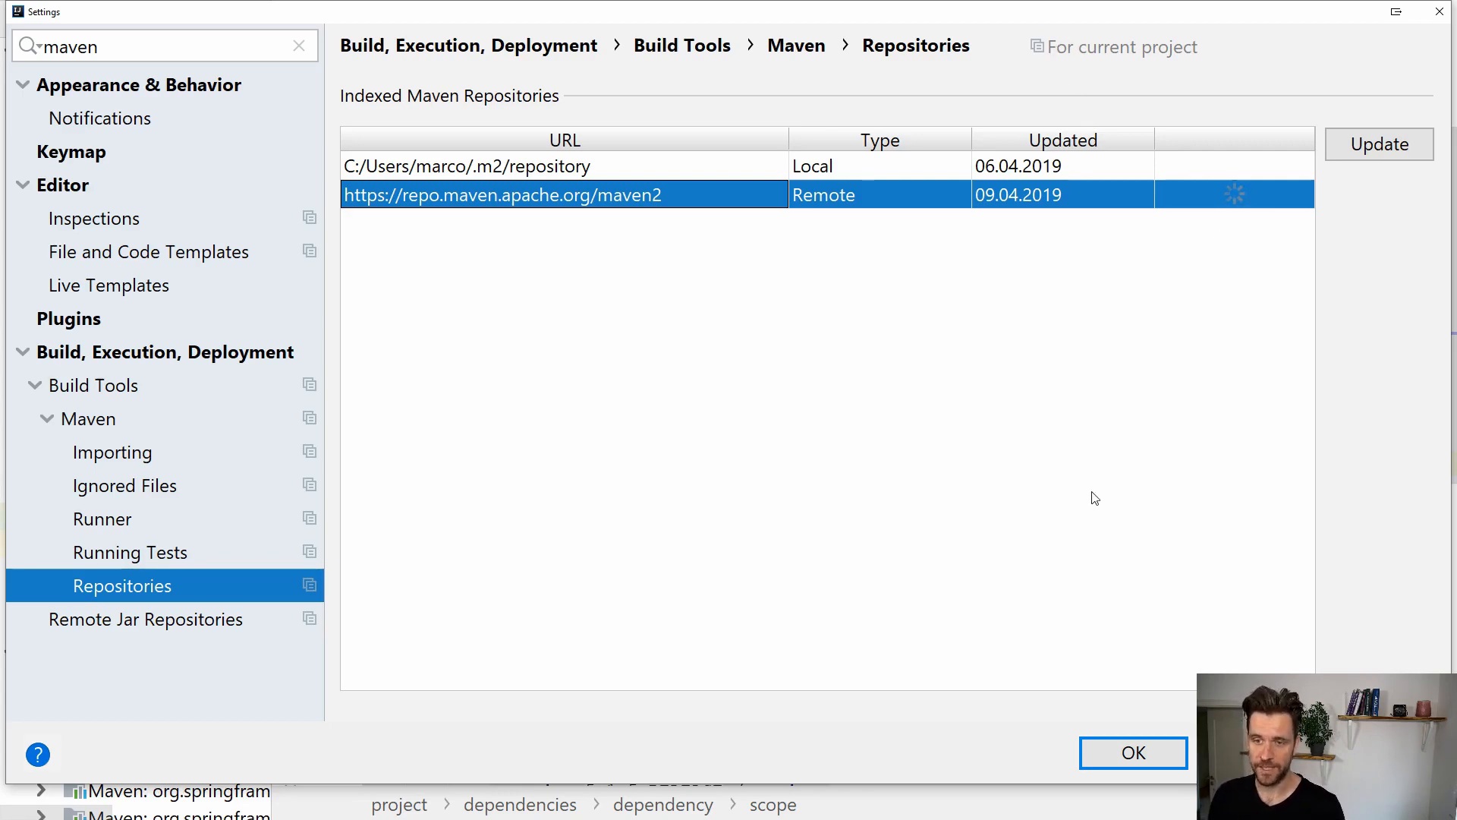
mouse_move(1028, 299)
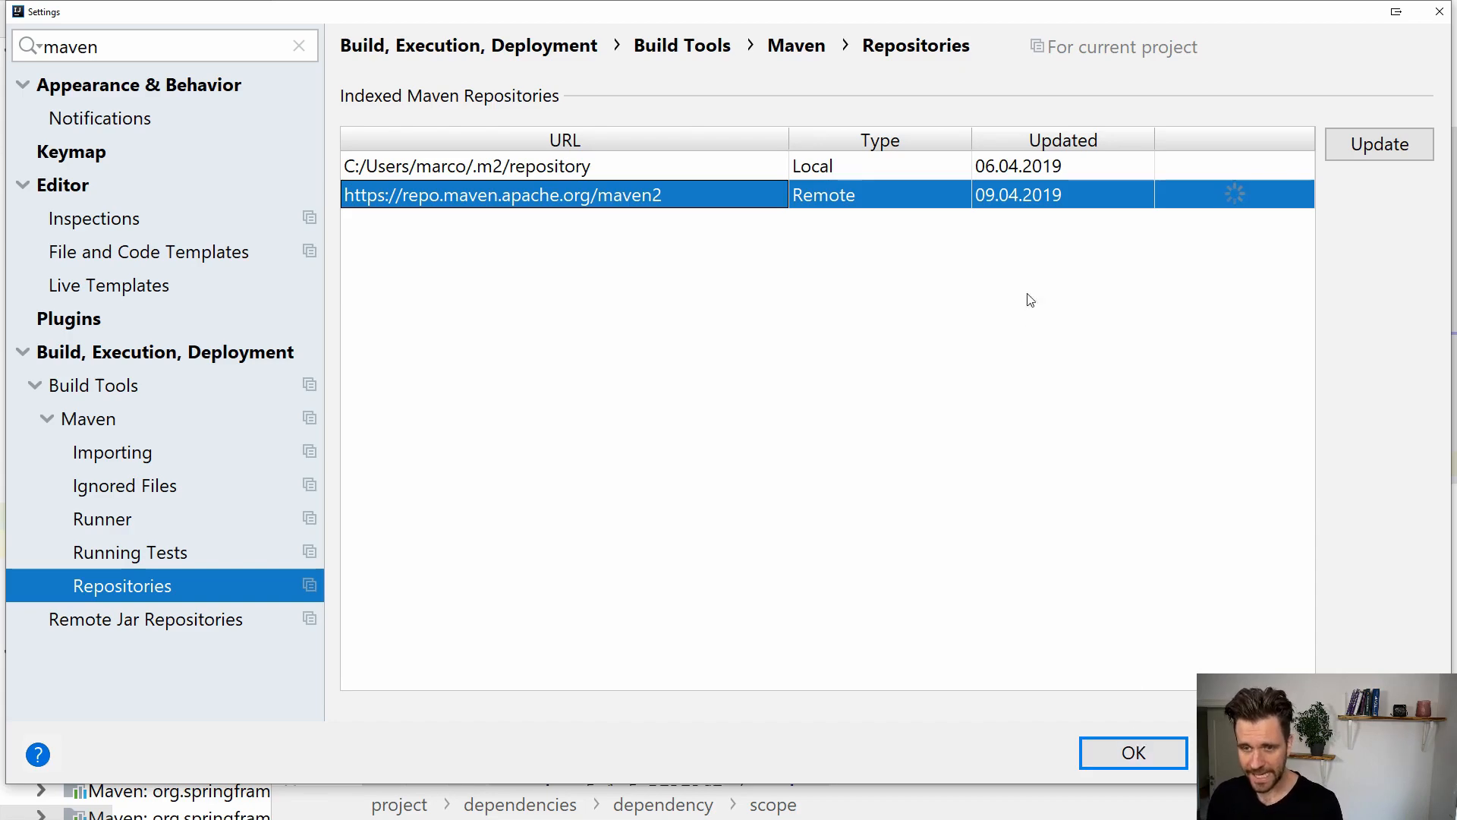
mouse_move(991, 211)
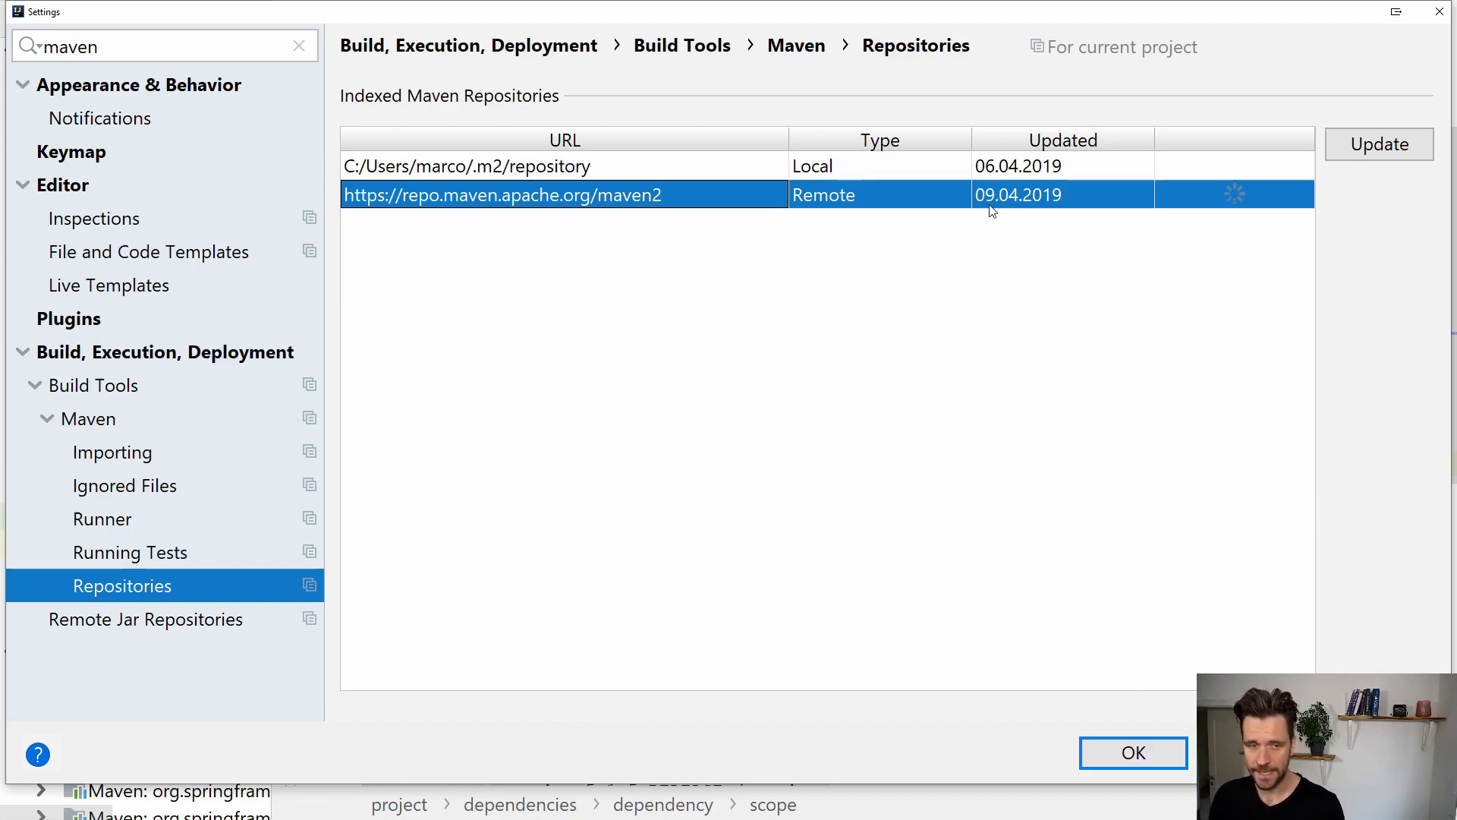
mouse_move(1017, 193)
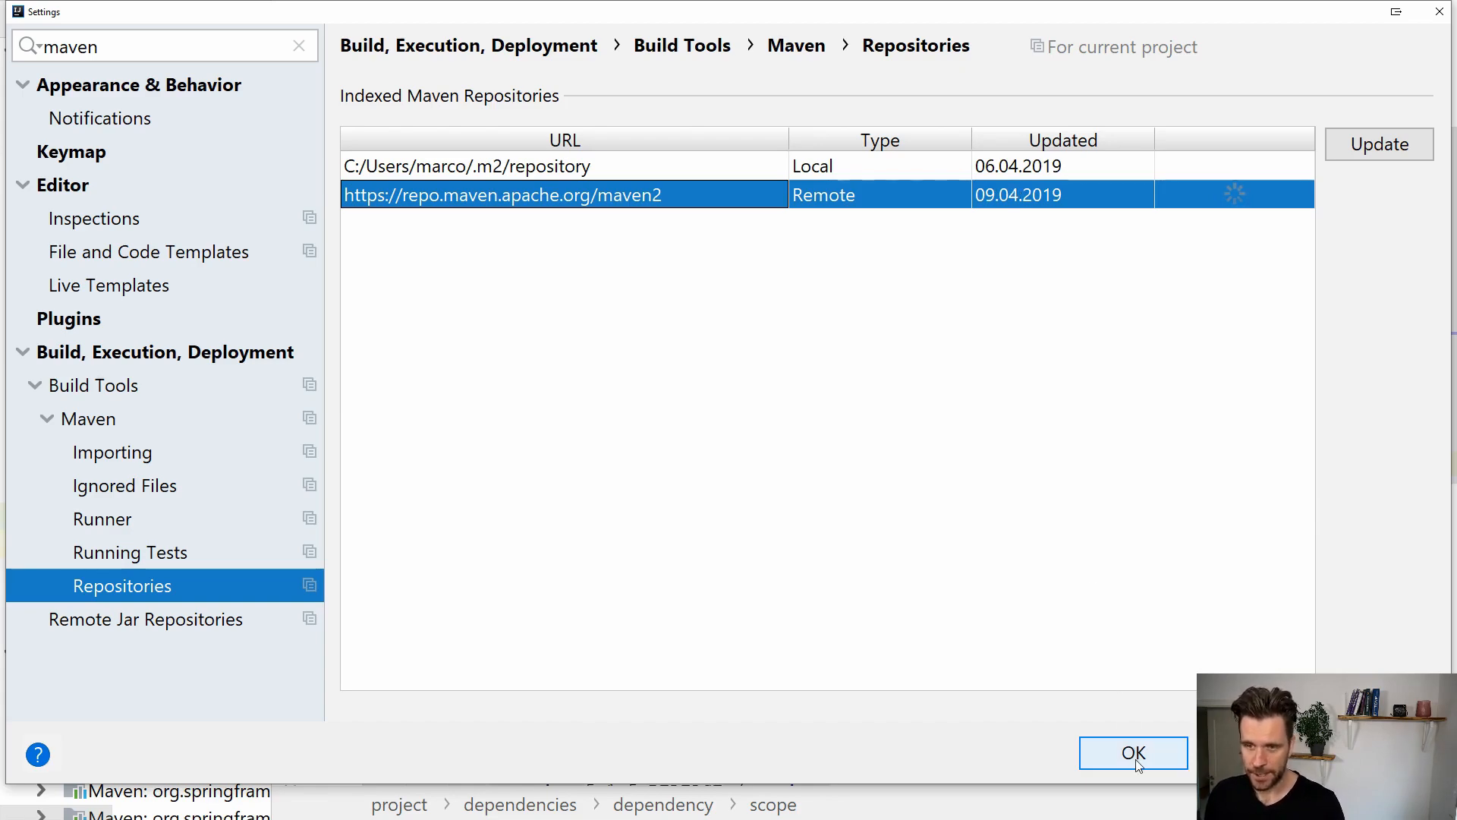
left_click(1132, 752)
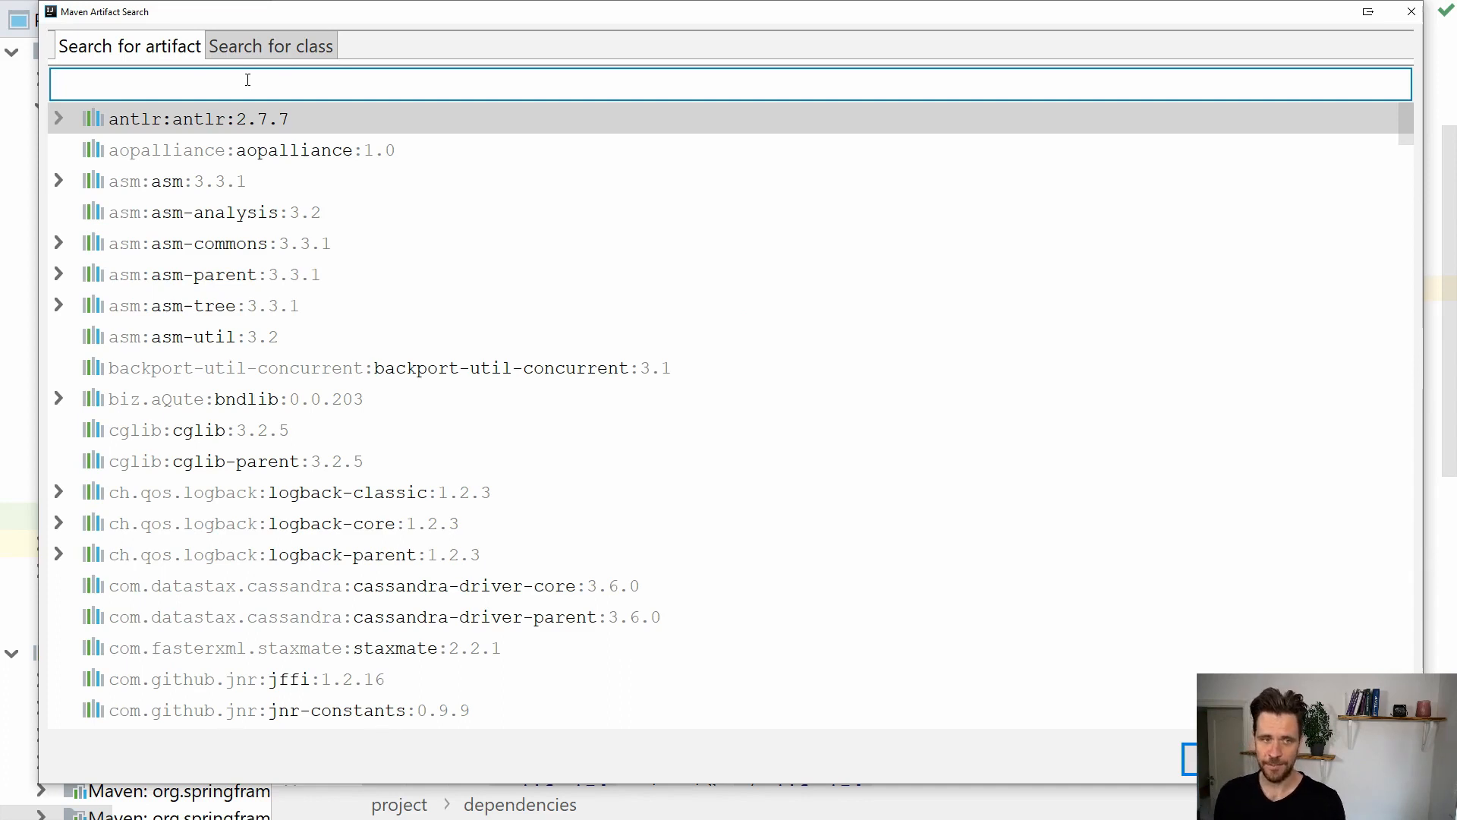
Search the artifact index for 'commons-' to list the Apache Commons artifacts
type("commons-lang")
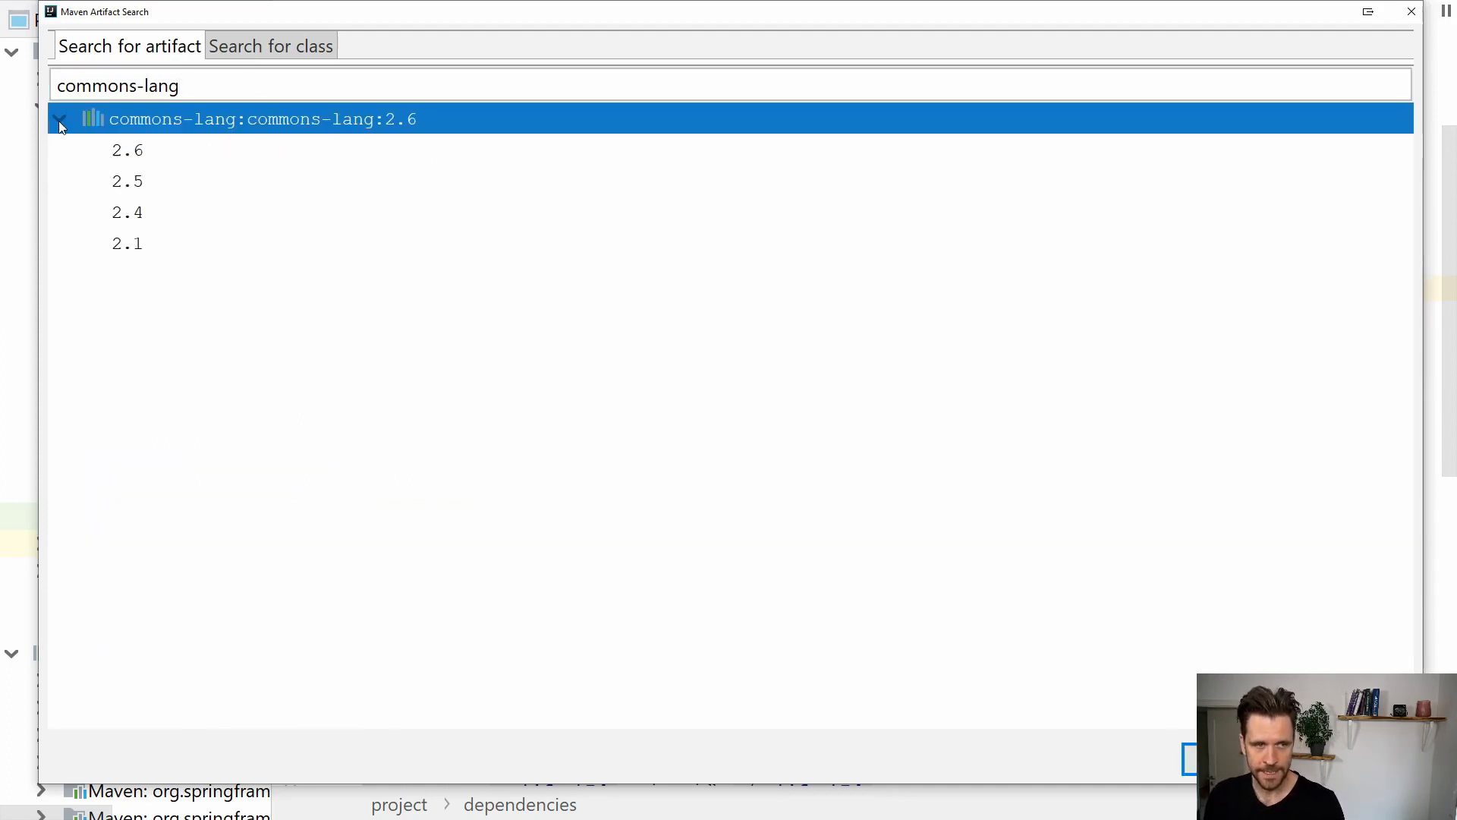
left_click(126, 181)
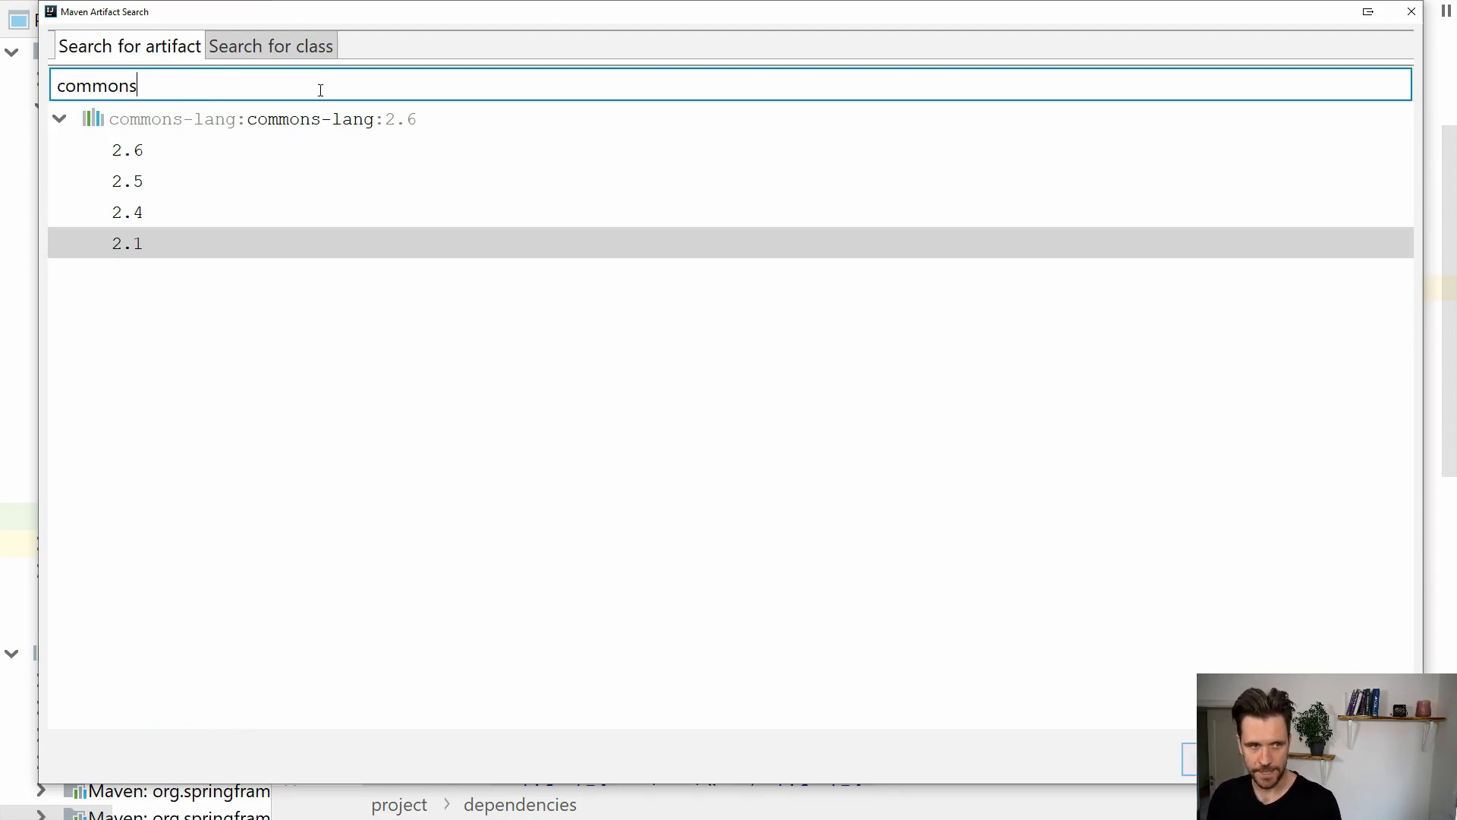
type("-")
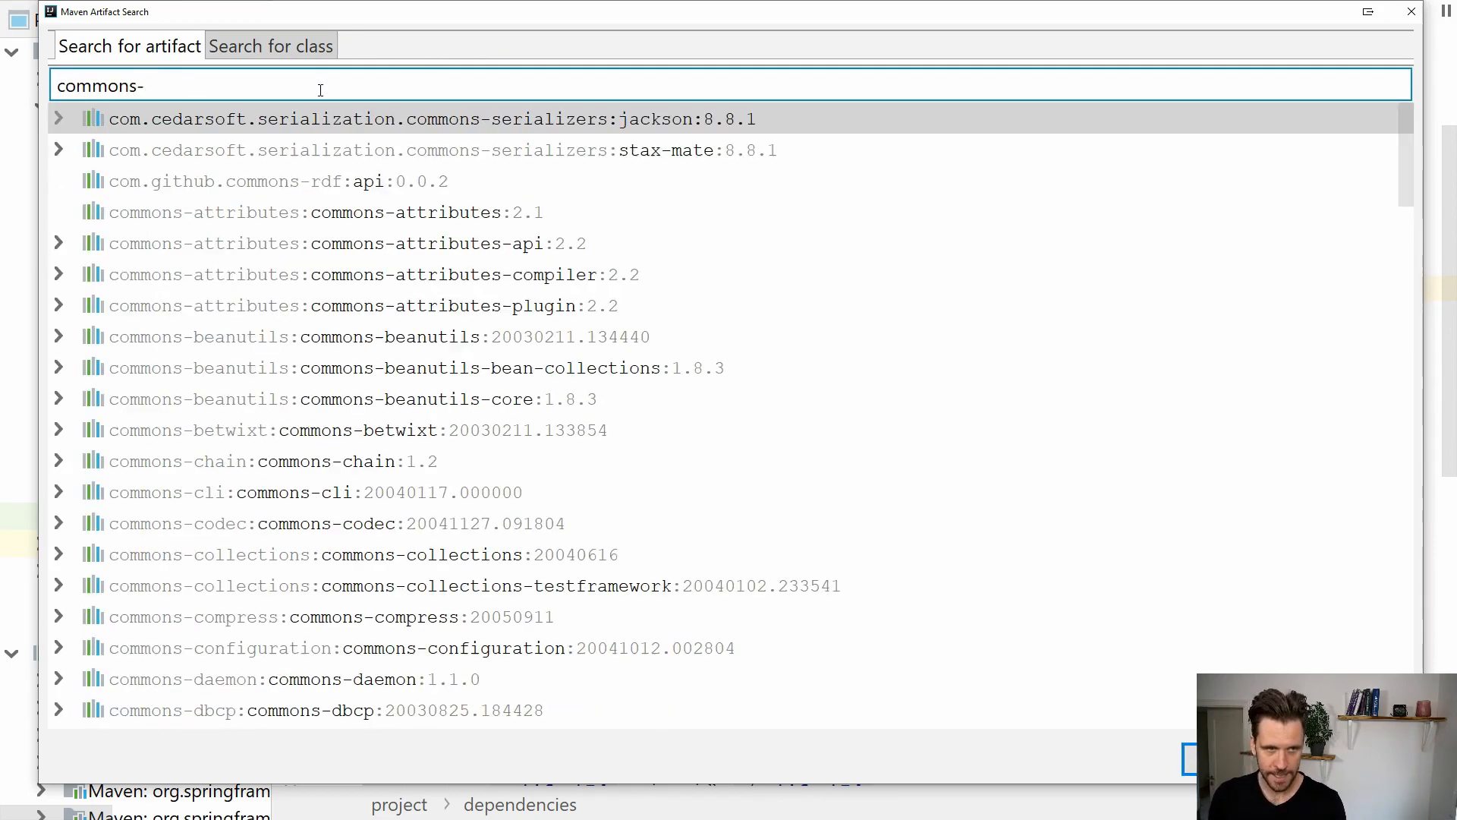
mouse_move(270, 373)
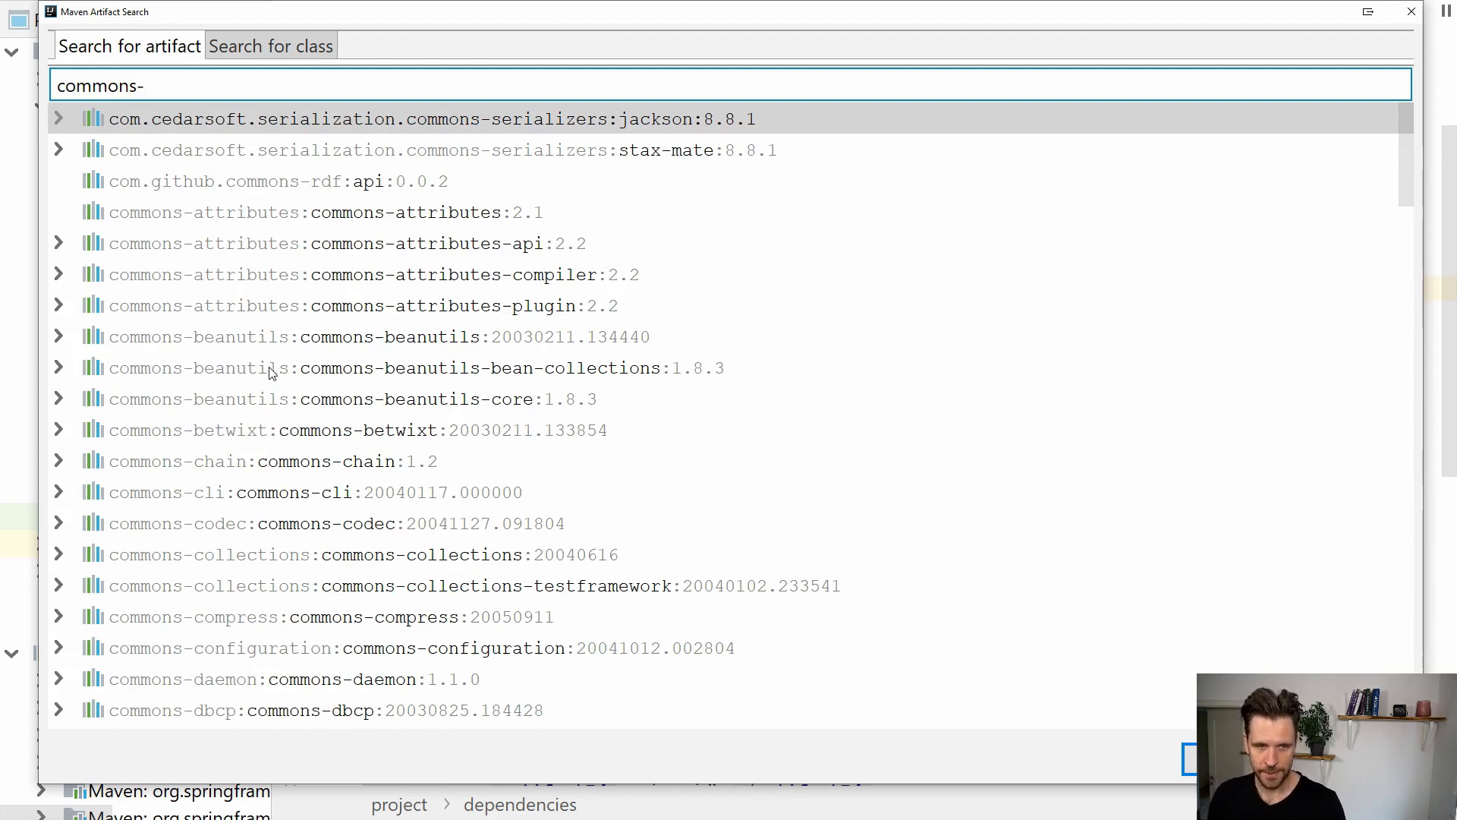
Expand commons-beanutils-bean-collections and scroll through its available versions
left_click(58, 367)
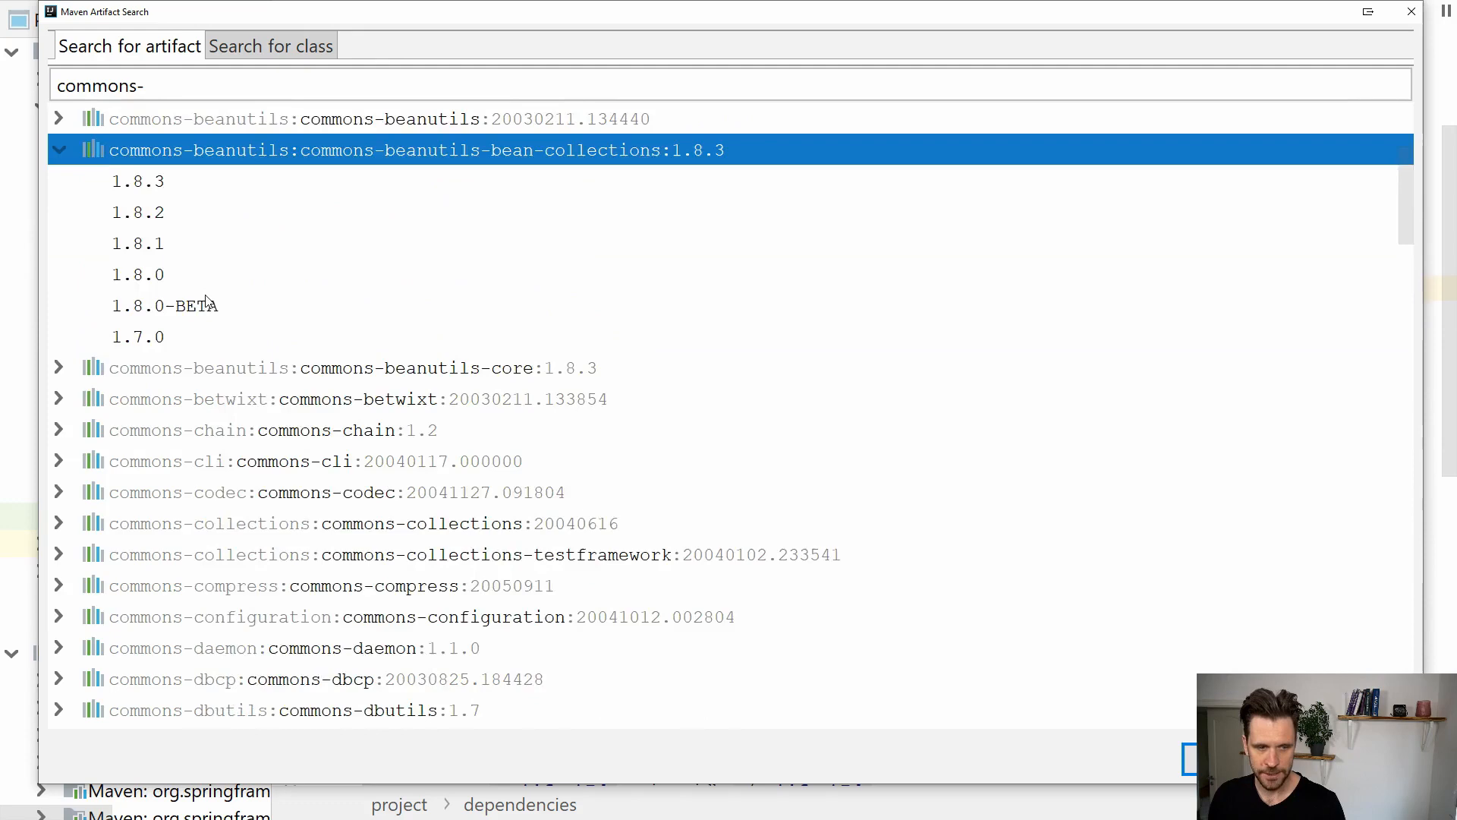
scroll("down", 3)
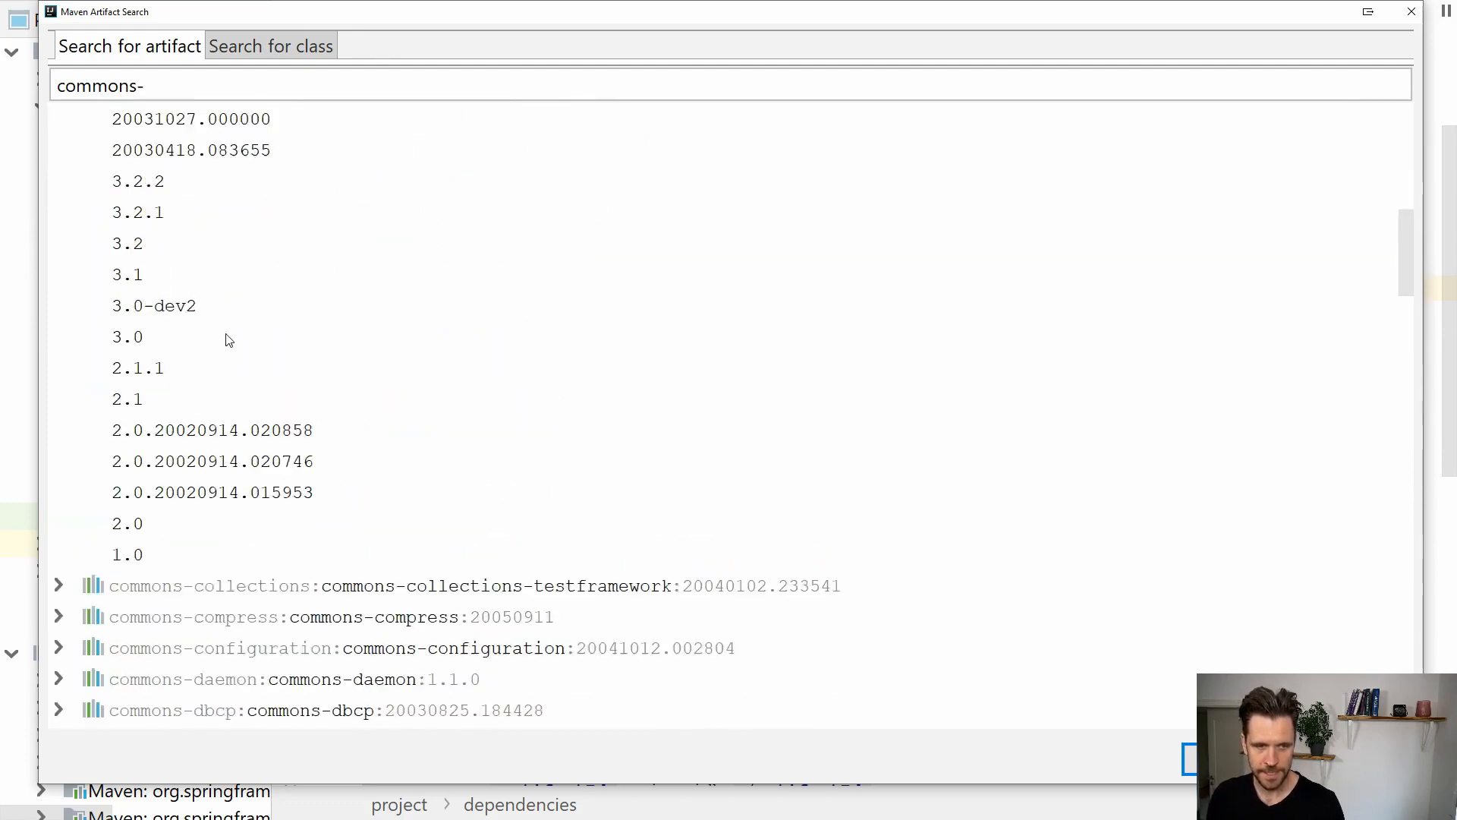
scroll("down", 3)
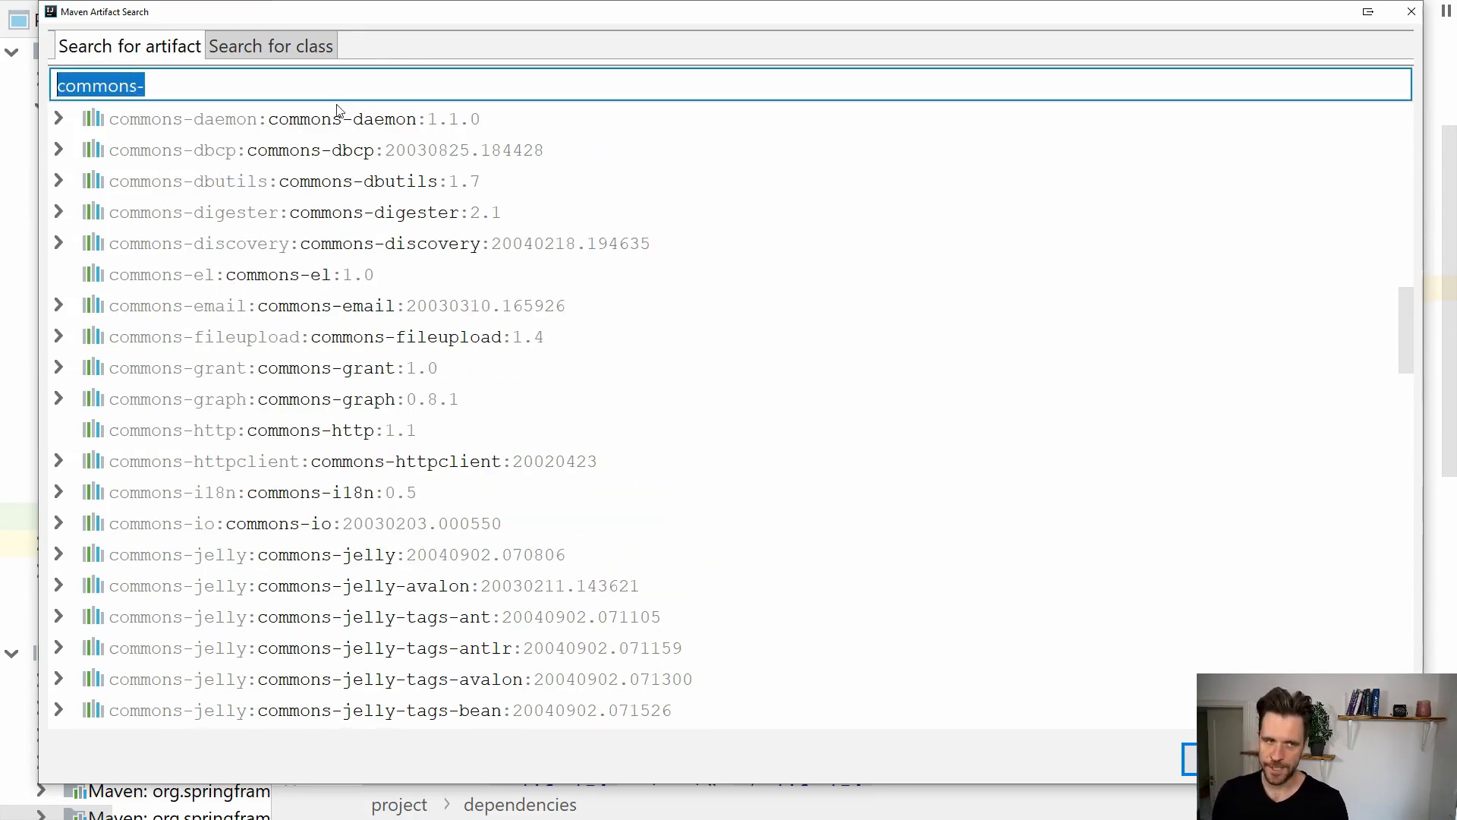
Replace the search text with 'h2database' to list the h2 artifacts
type("h2")
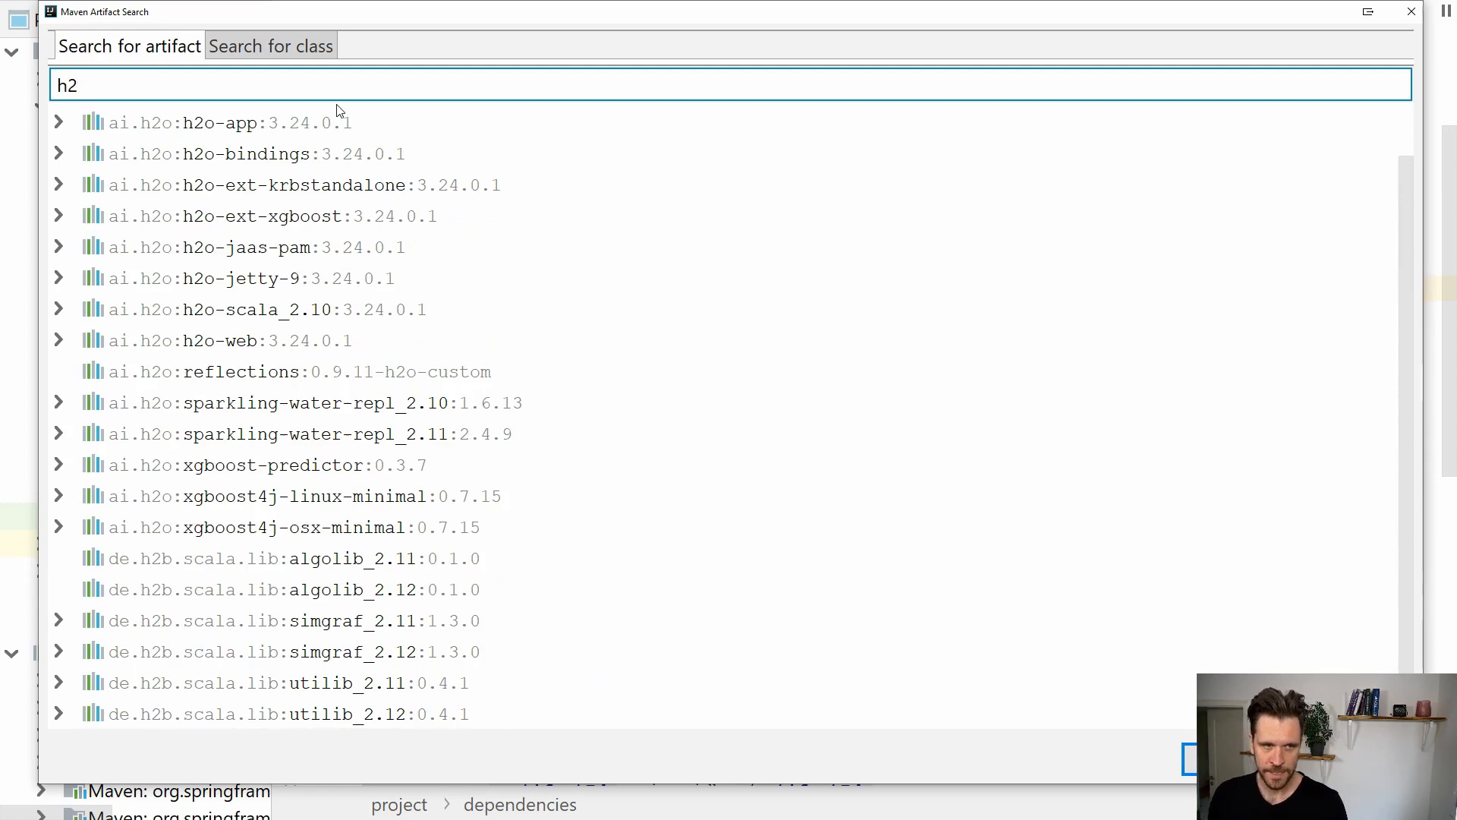
mouse_move(176, 157)
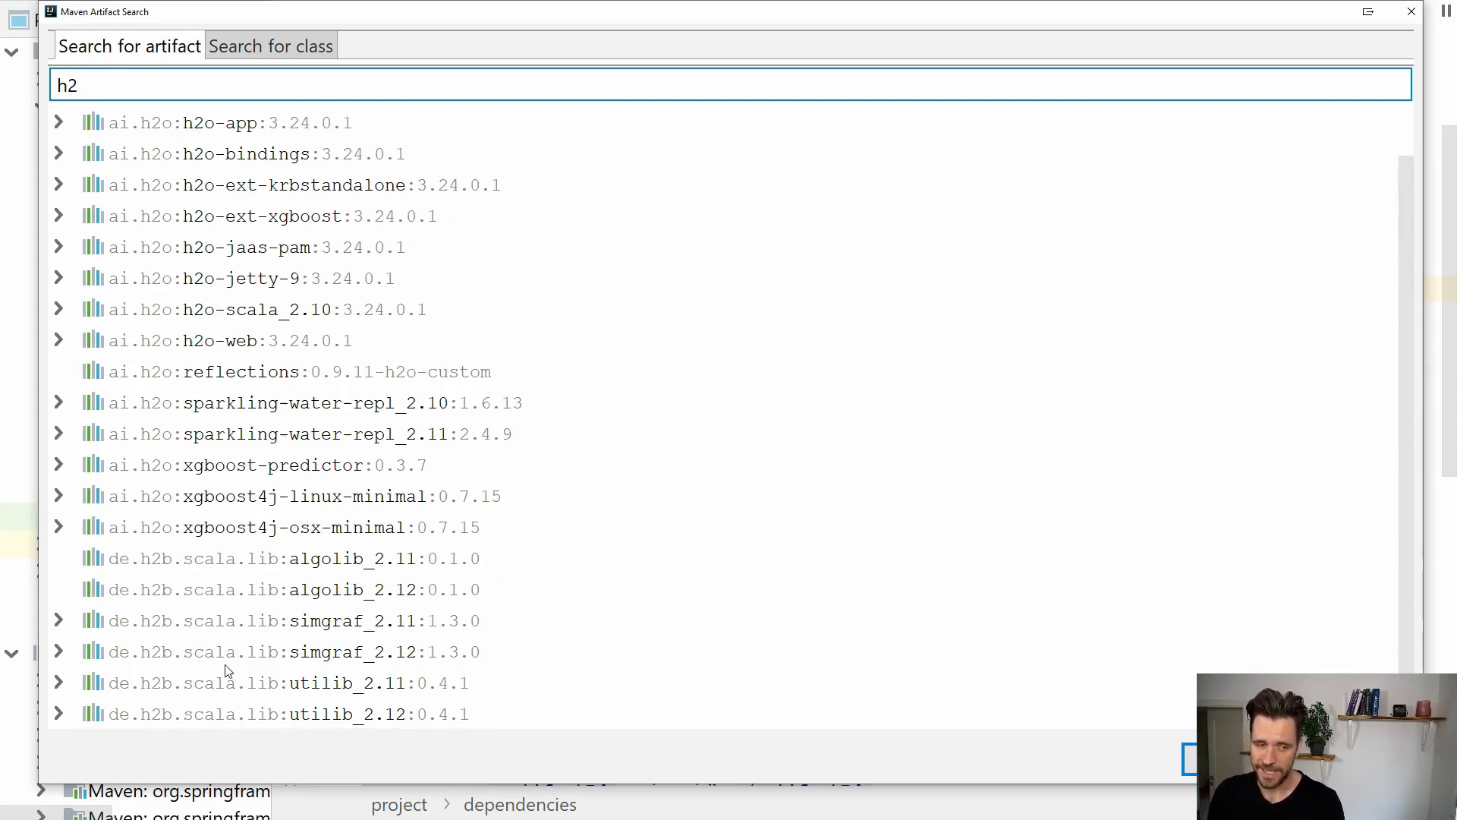
type("da")
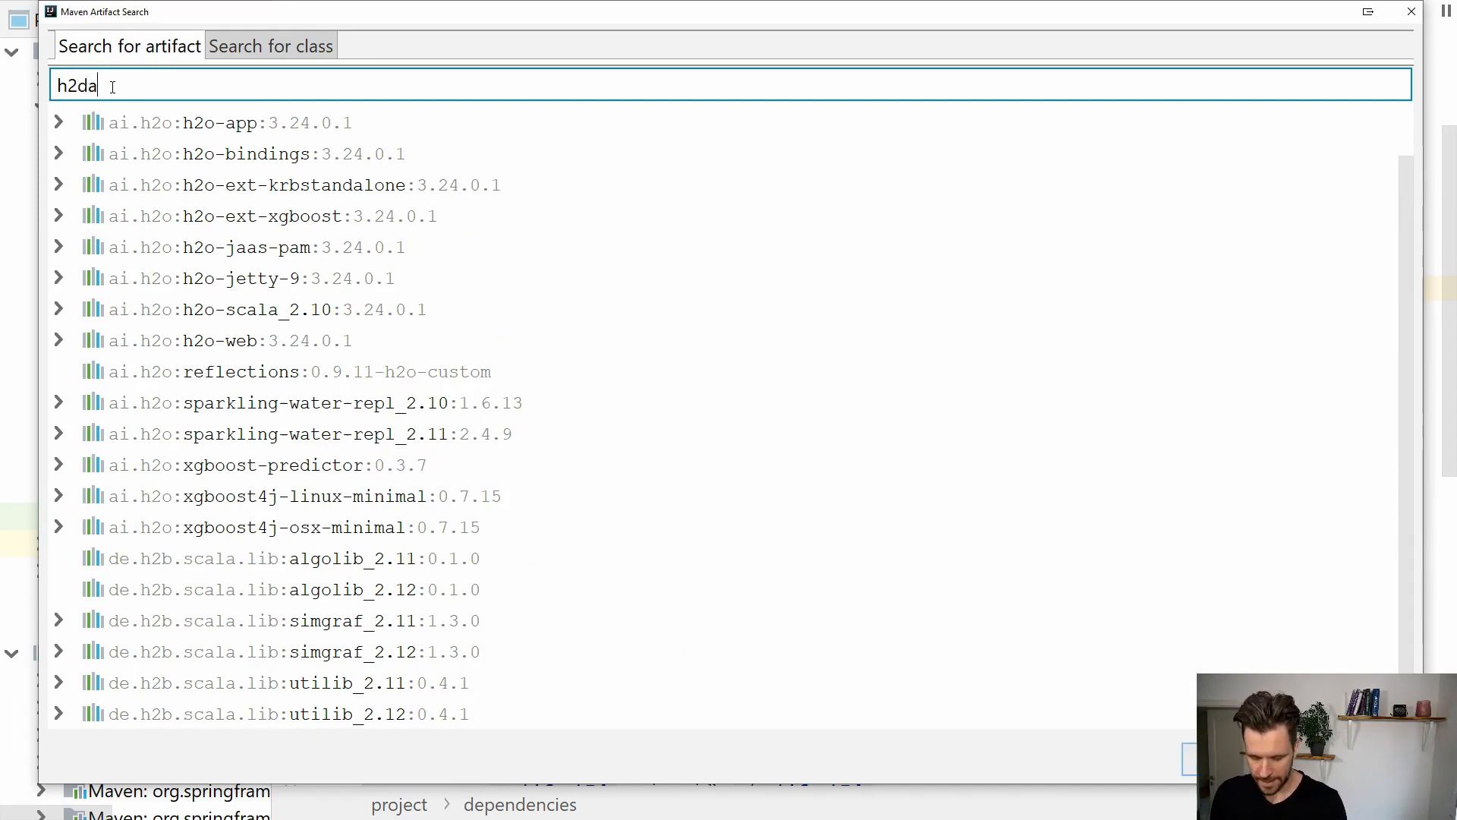
type("tabase")
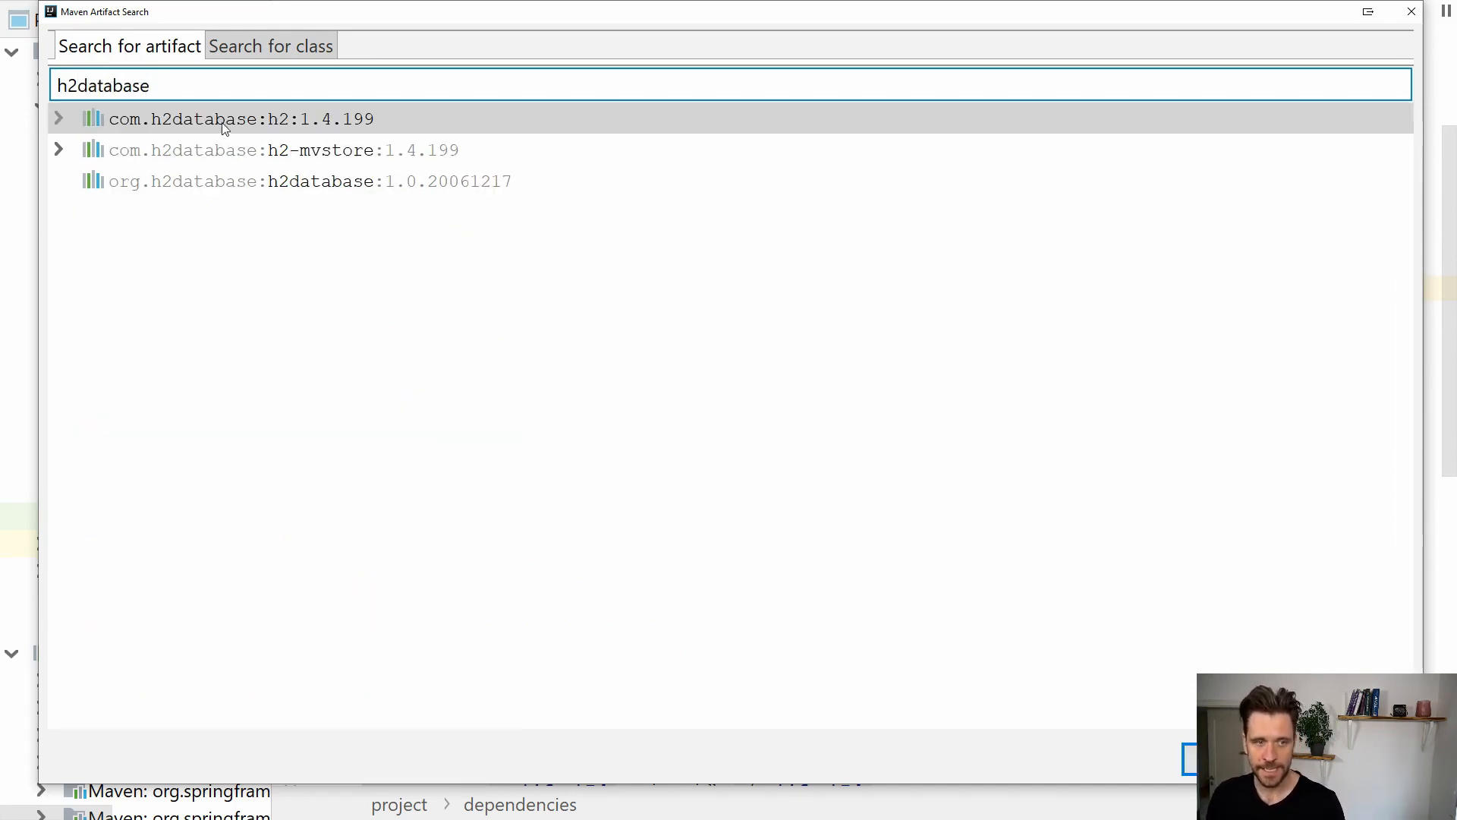
Expand com.h2database:h2 and browse its published version history
left_click(57, 118)
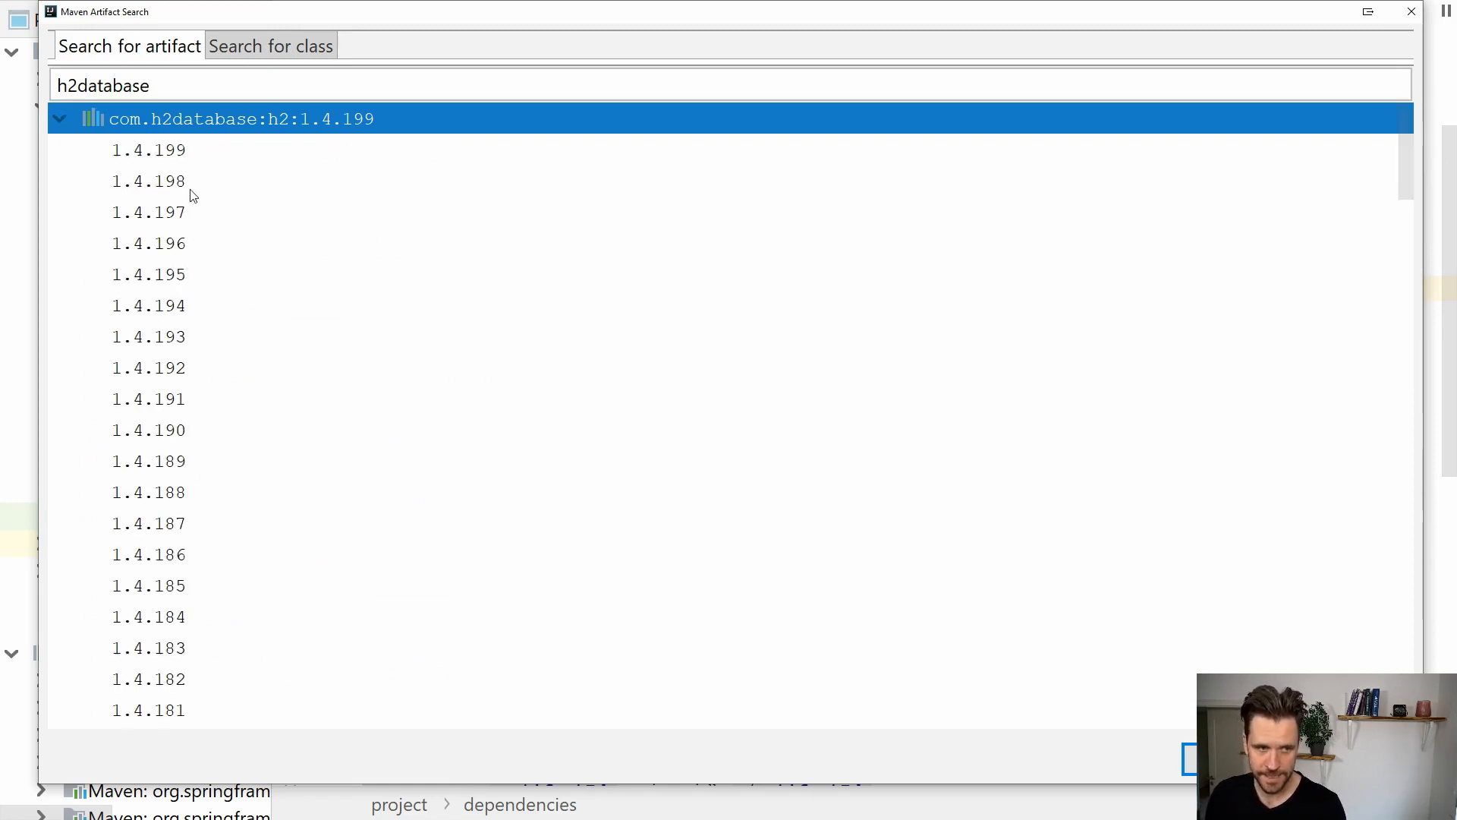
scroll("down", 3)
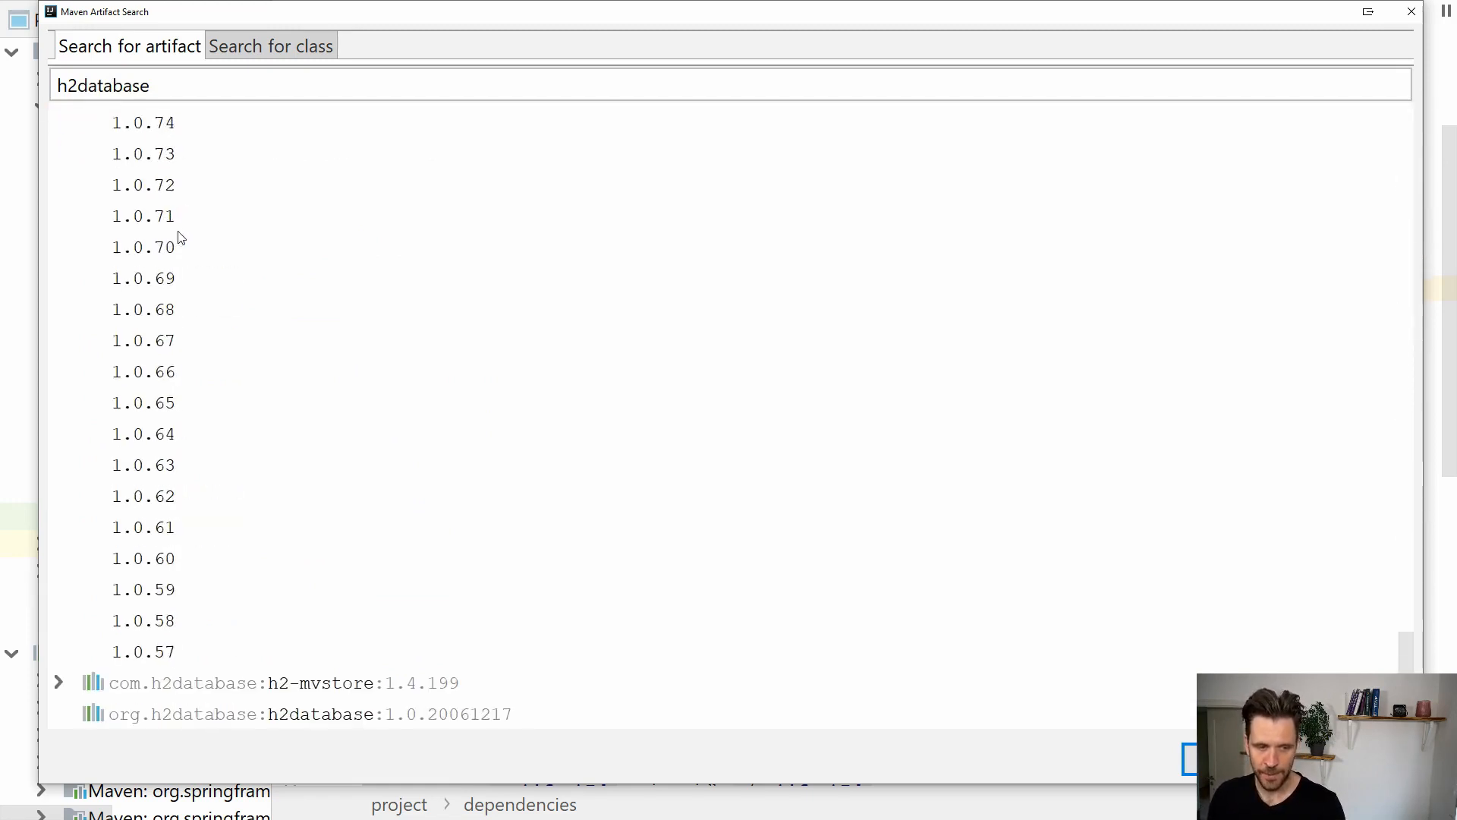
scroll("up", 3)
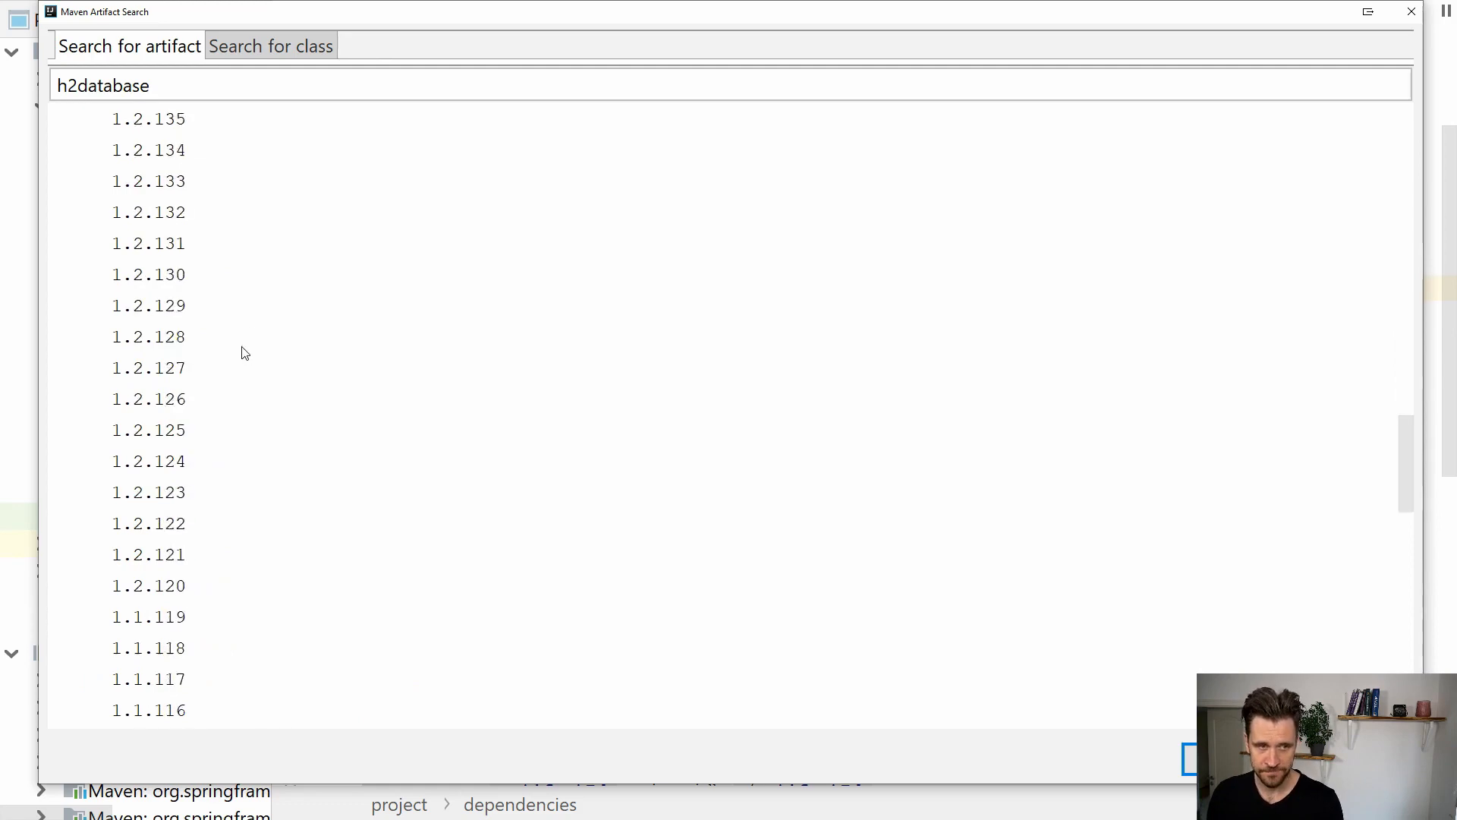
scroll("up", 3)
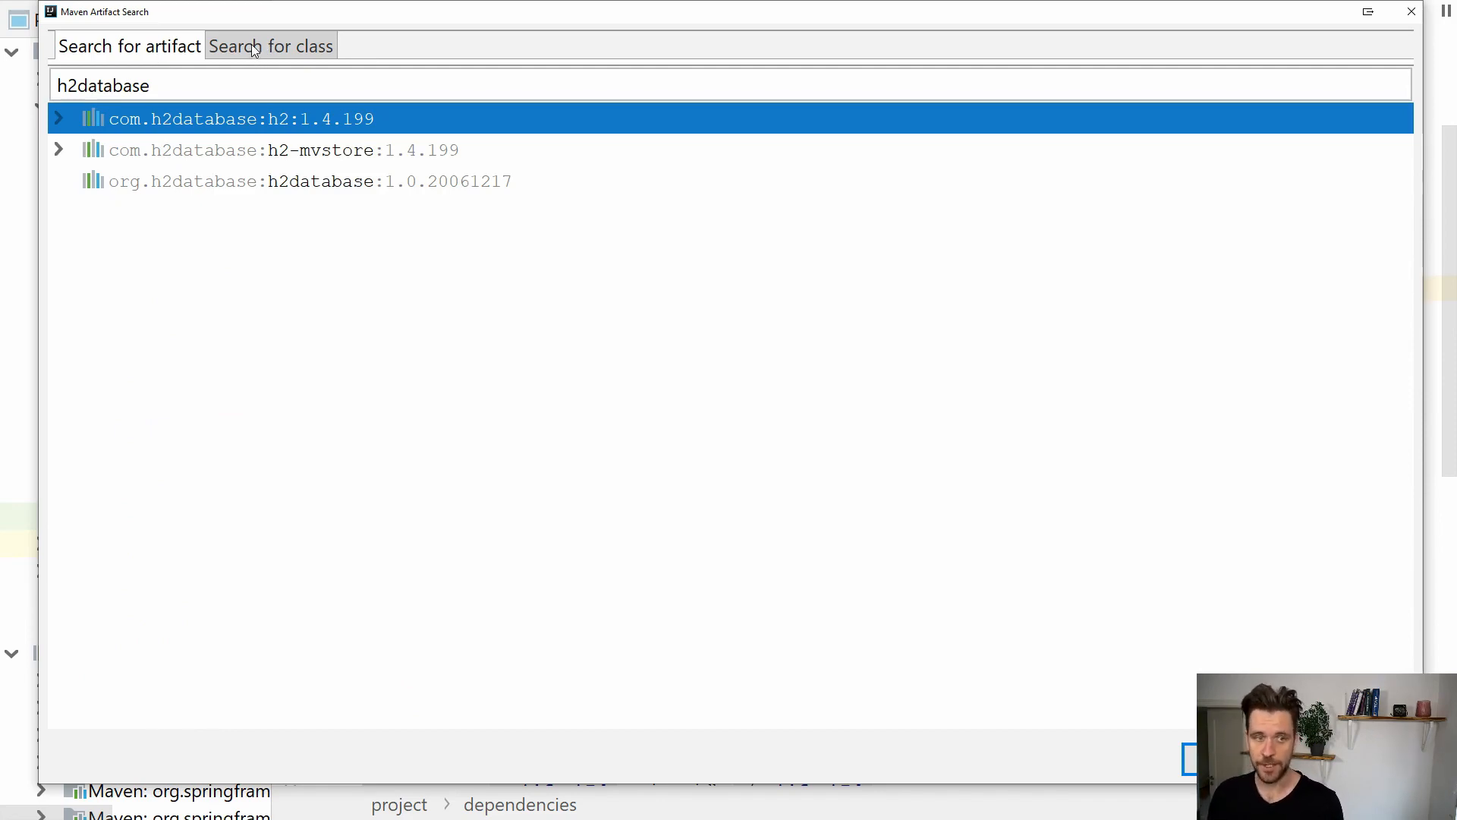
Search by class for 'Driver' and select the Driver class from mysql-connector-java
left_click(270, 46)
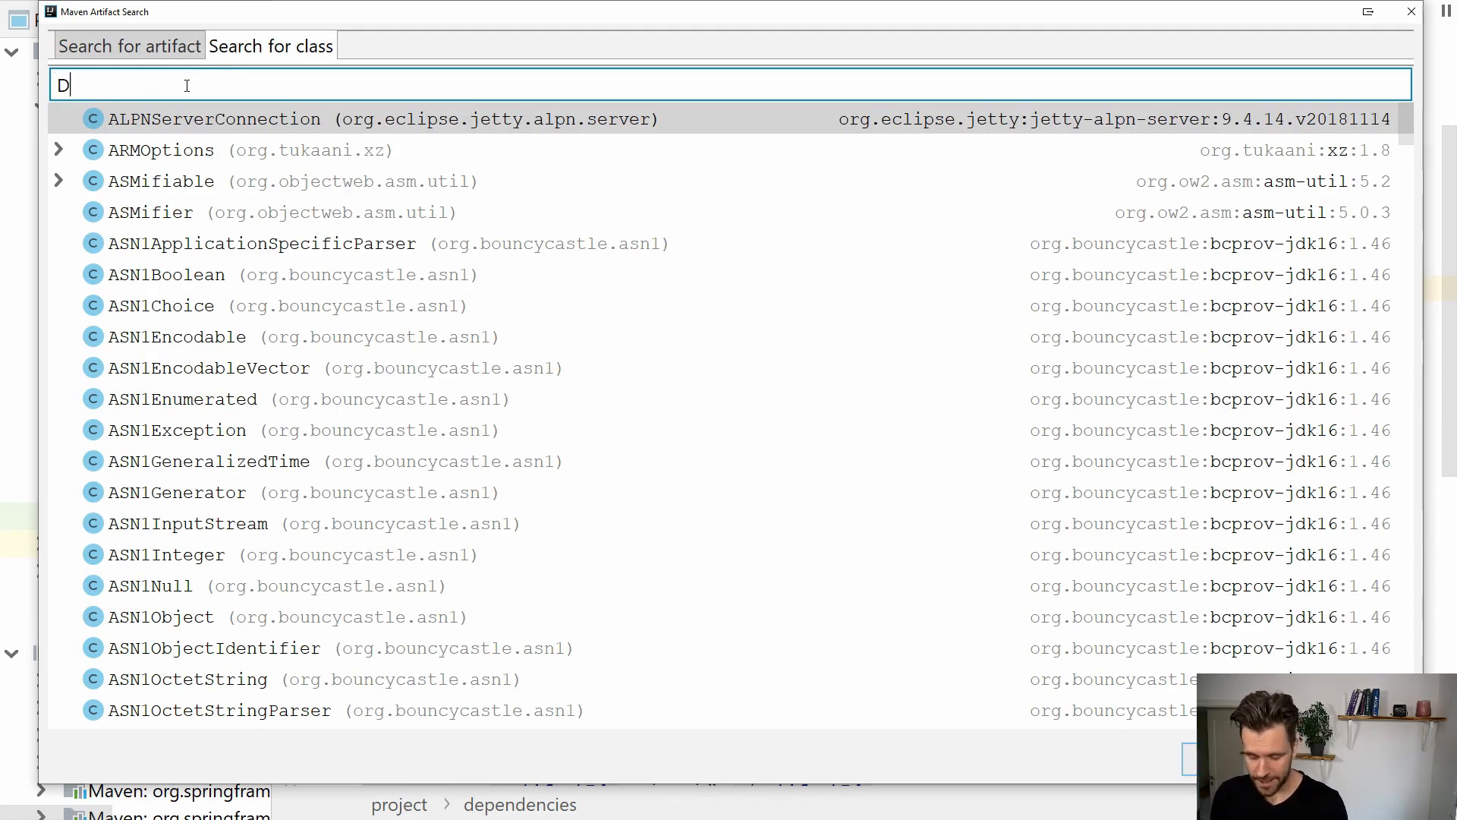
type("ri")
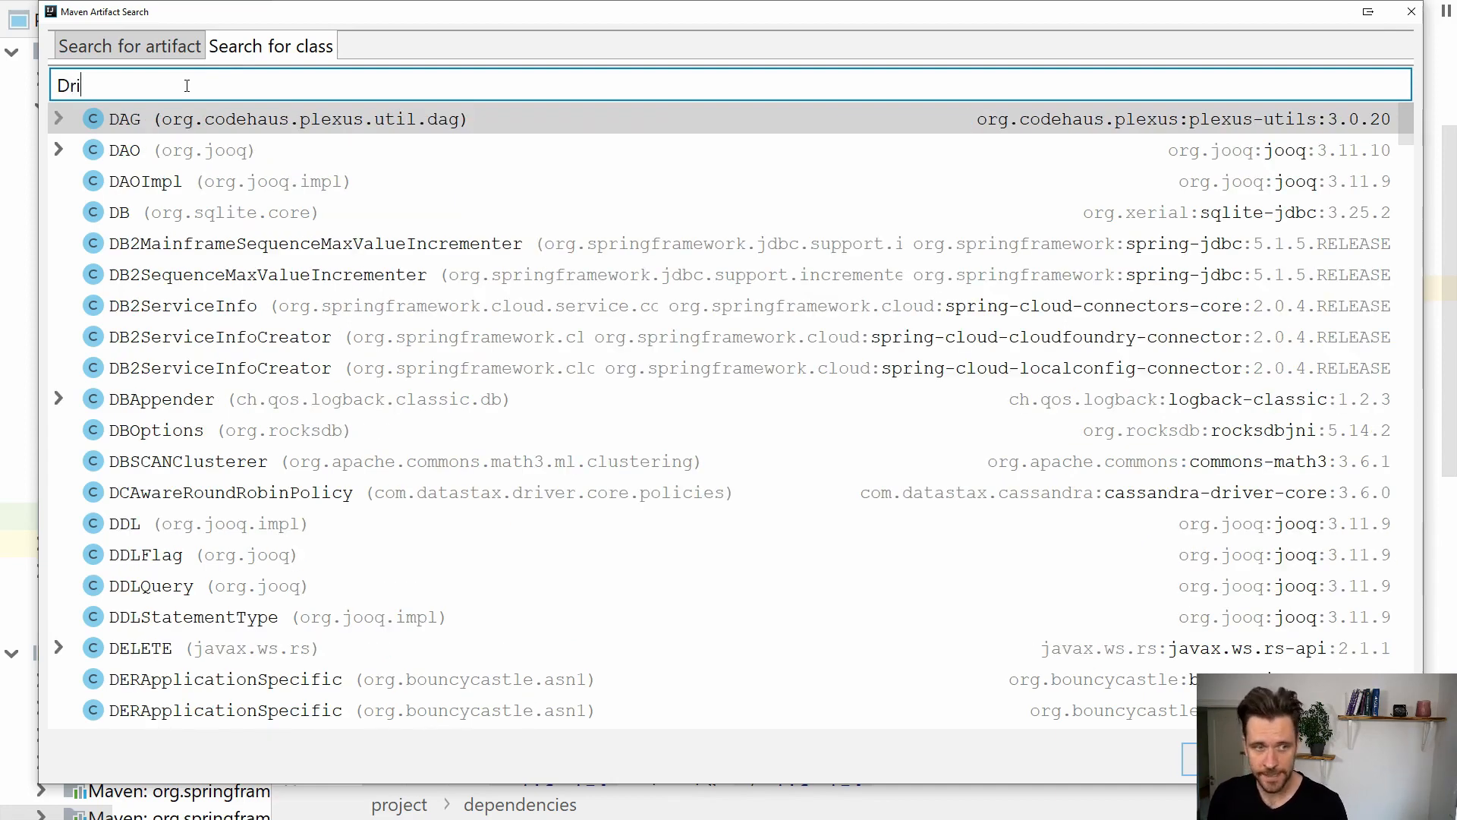
type("ver")
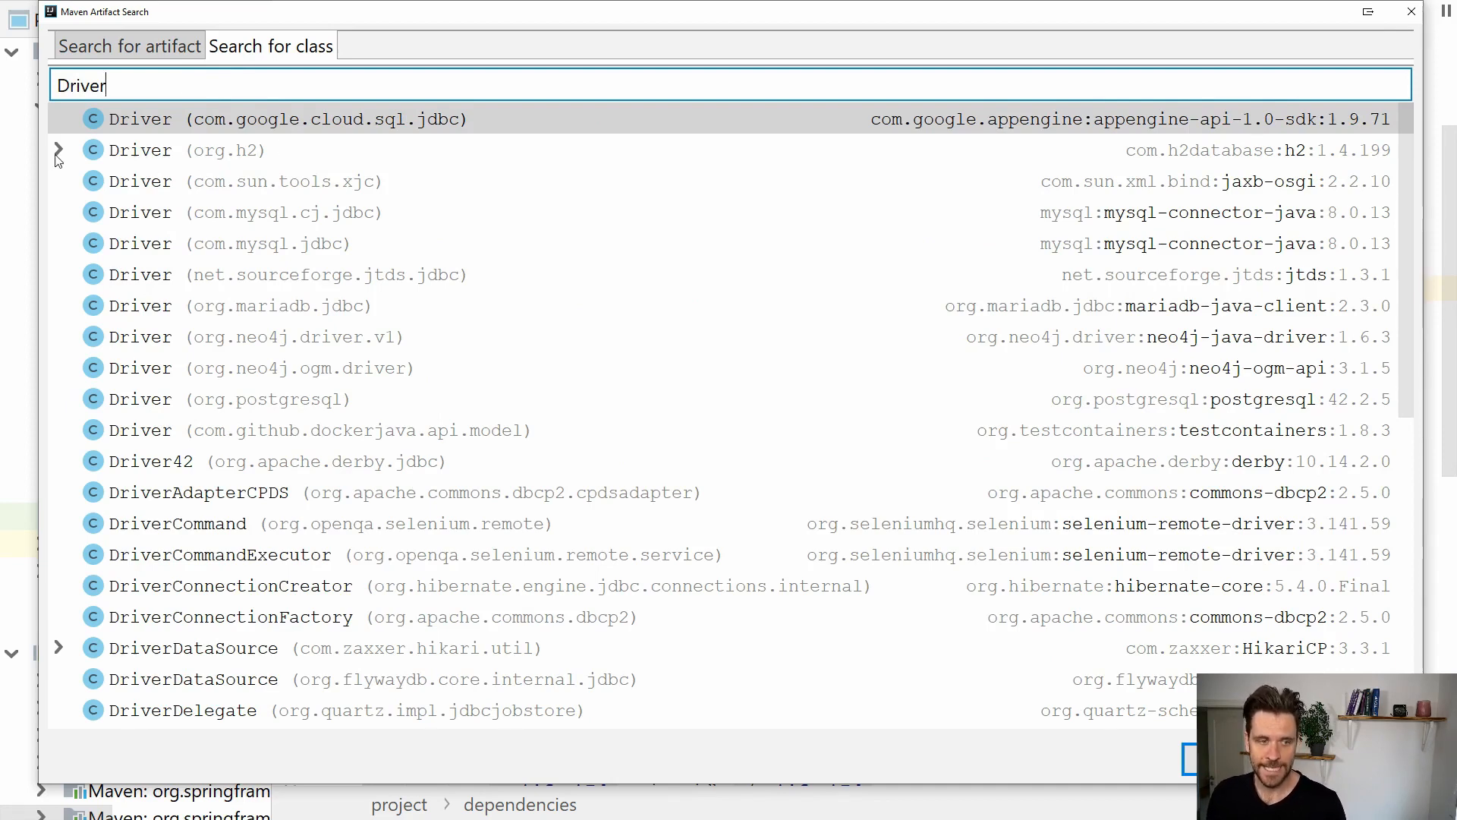
mouse_move(251, 128)
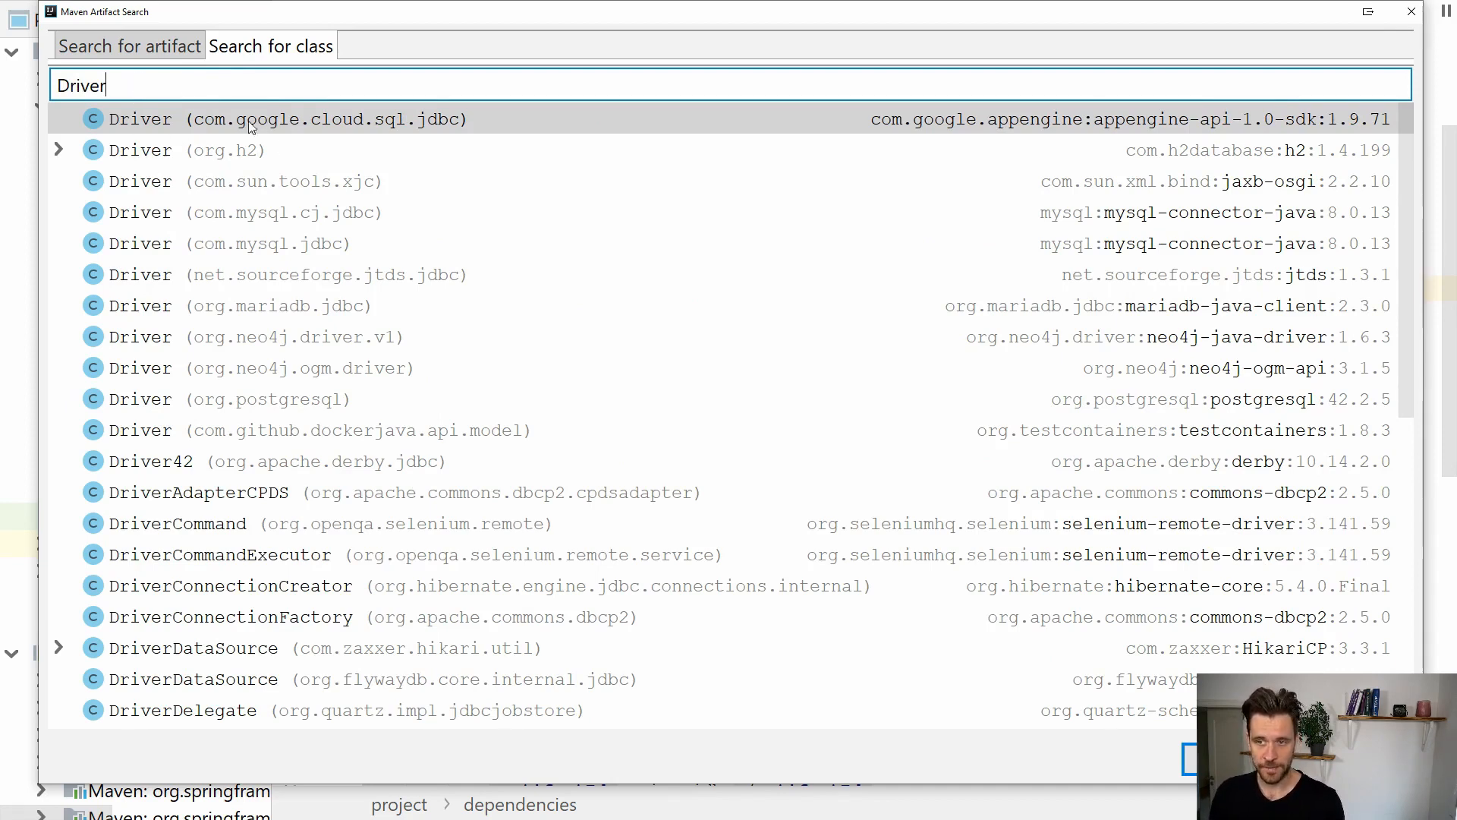
left_click(225, 150)
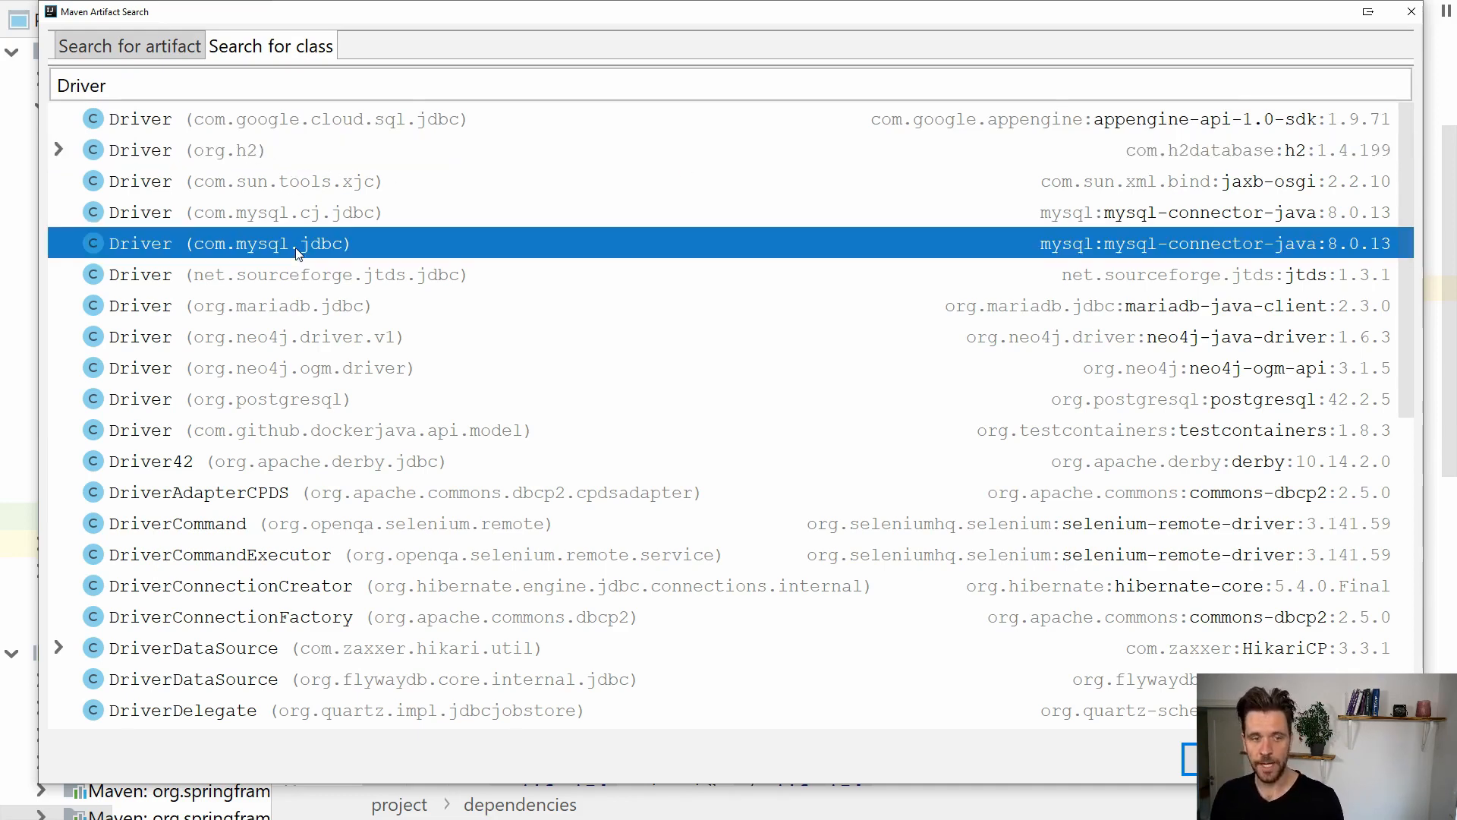
mouse_move(639, 267)
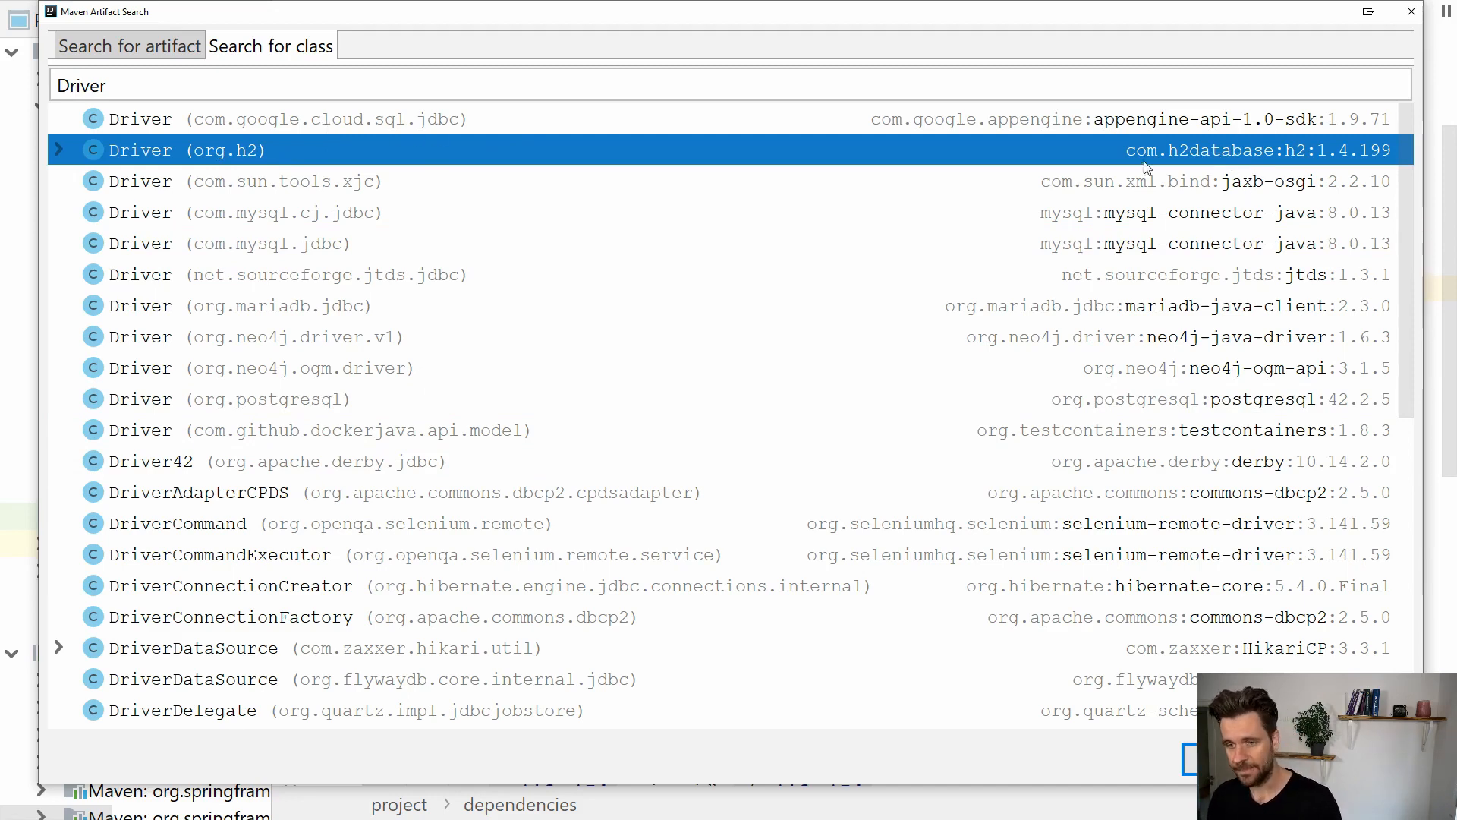
mouse_move(703, 158)
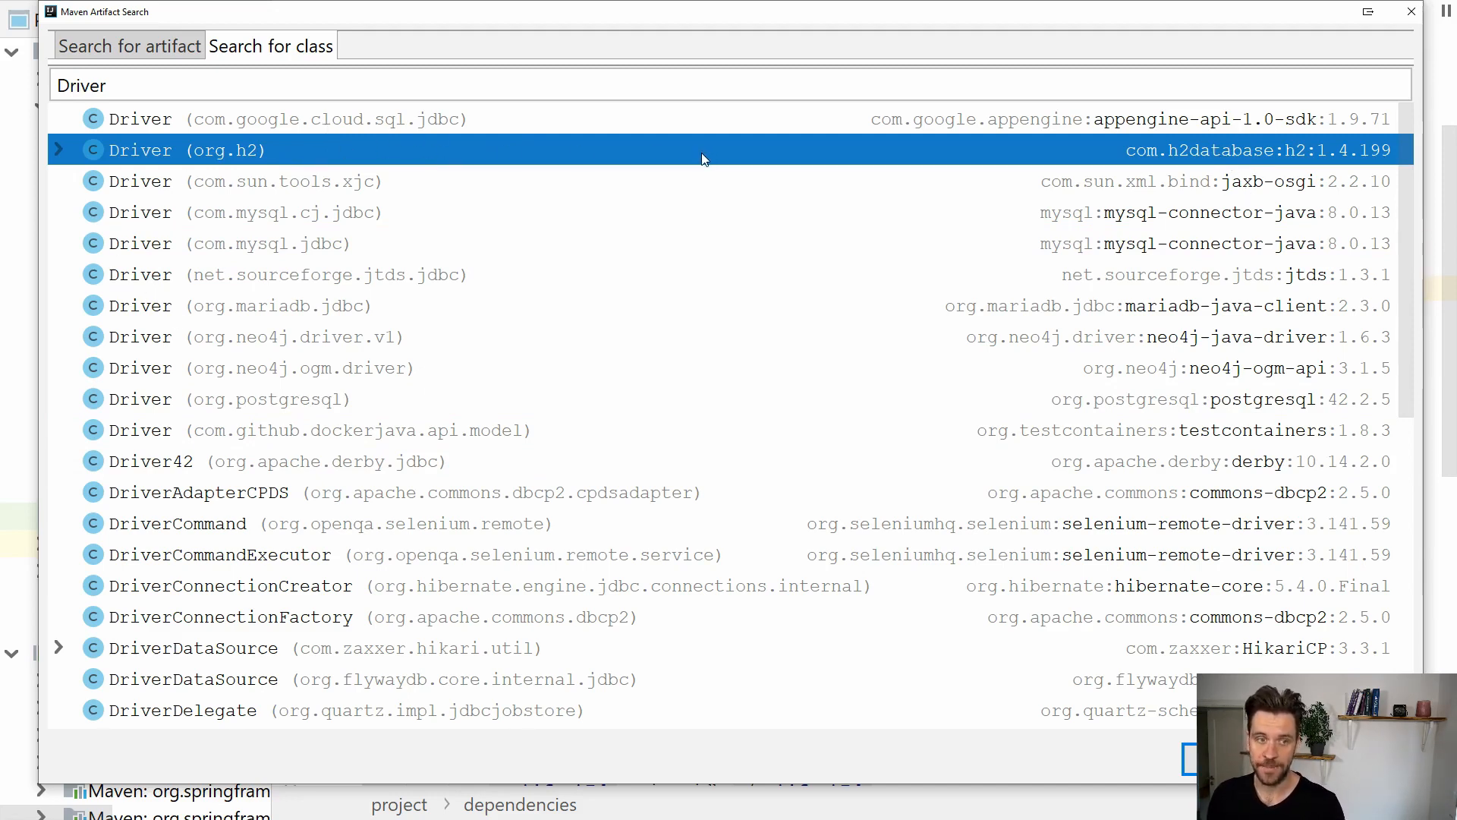
mouse_move(703, 138)
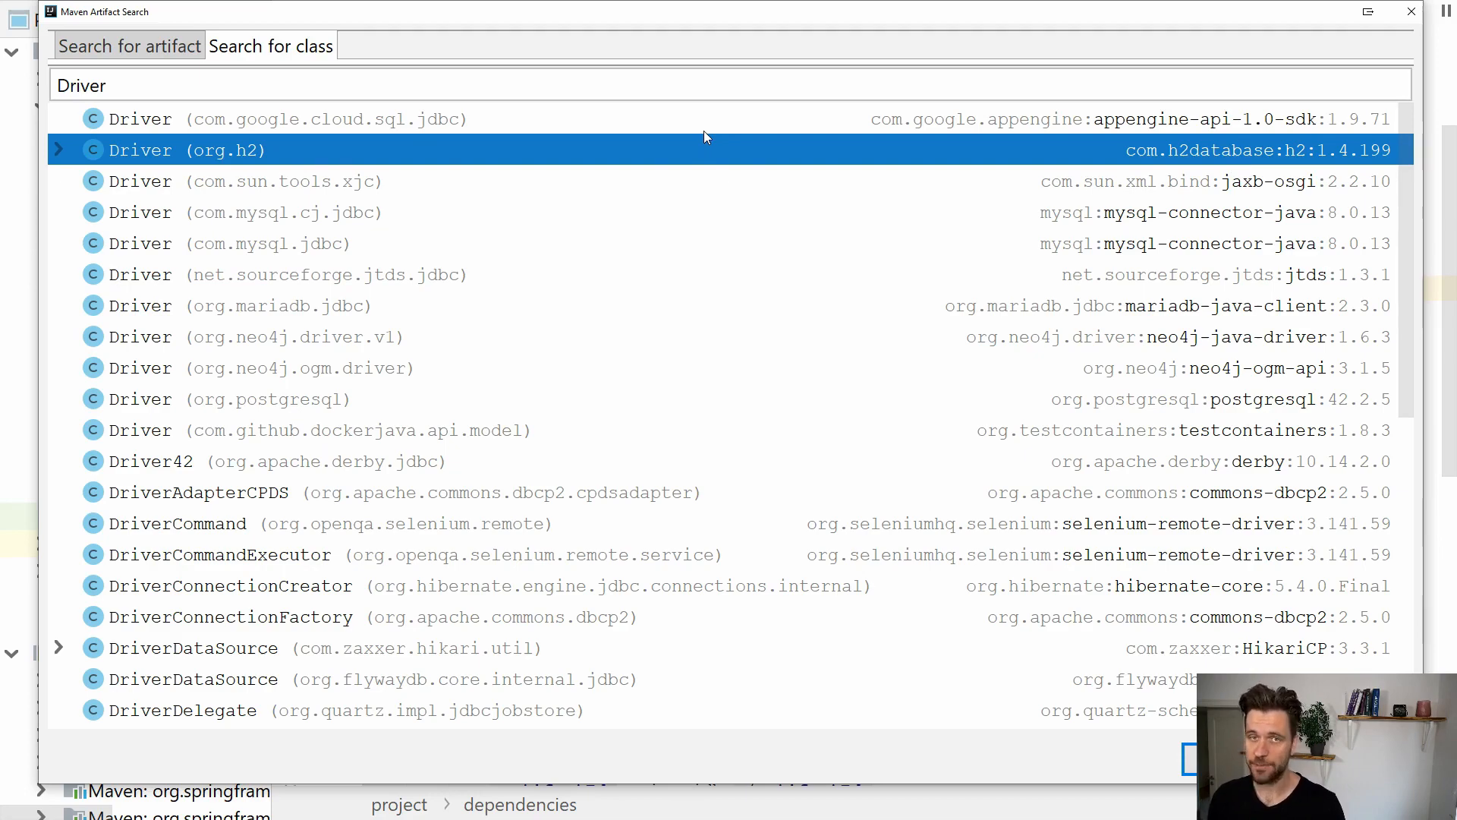